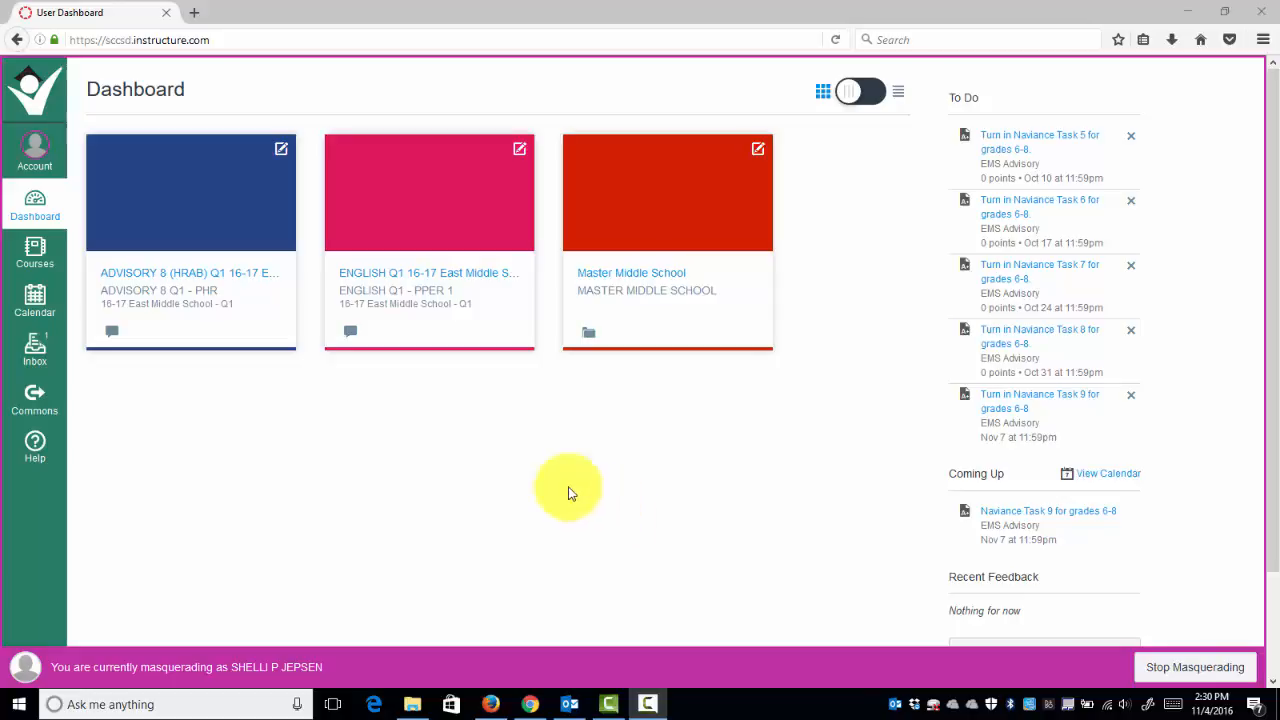
mouse_move(400, 458)
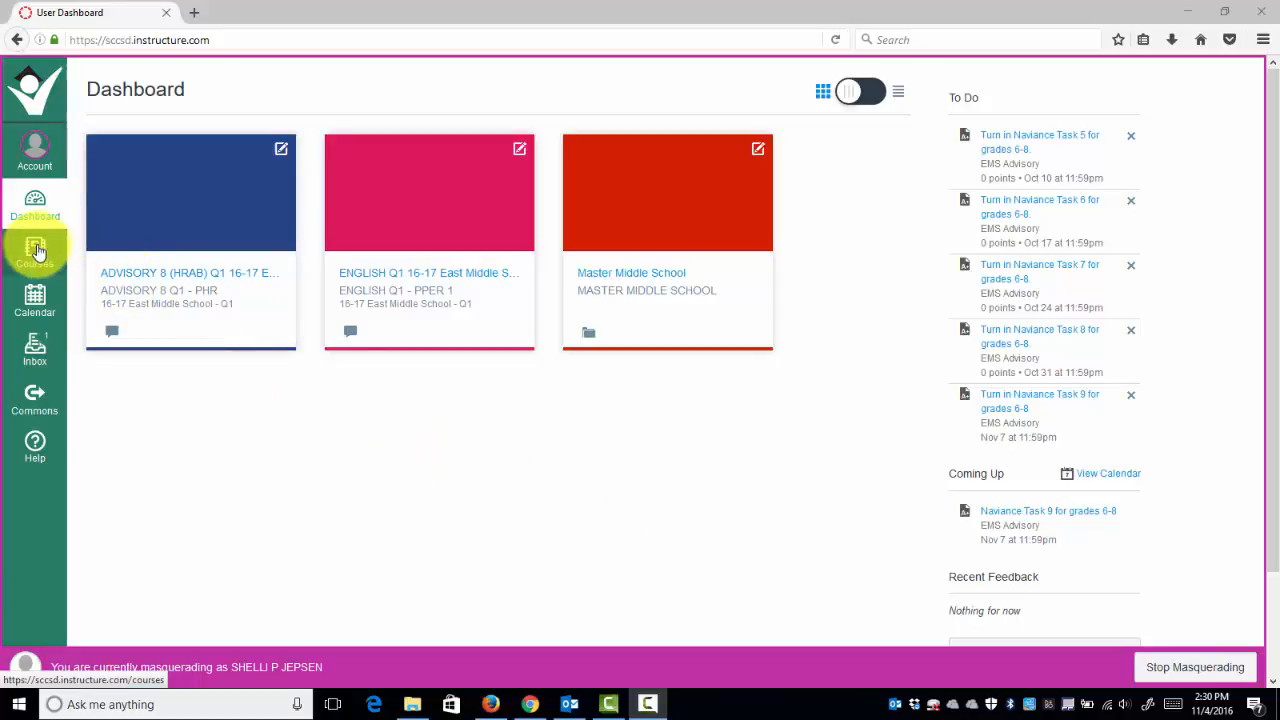
Show the complete All Courses list from the Courses panel.
left_click(36, 250)
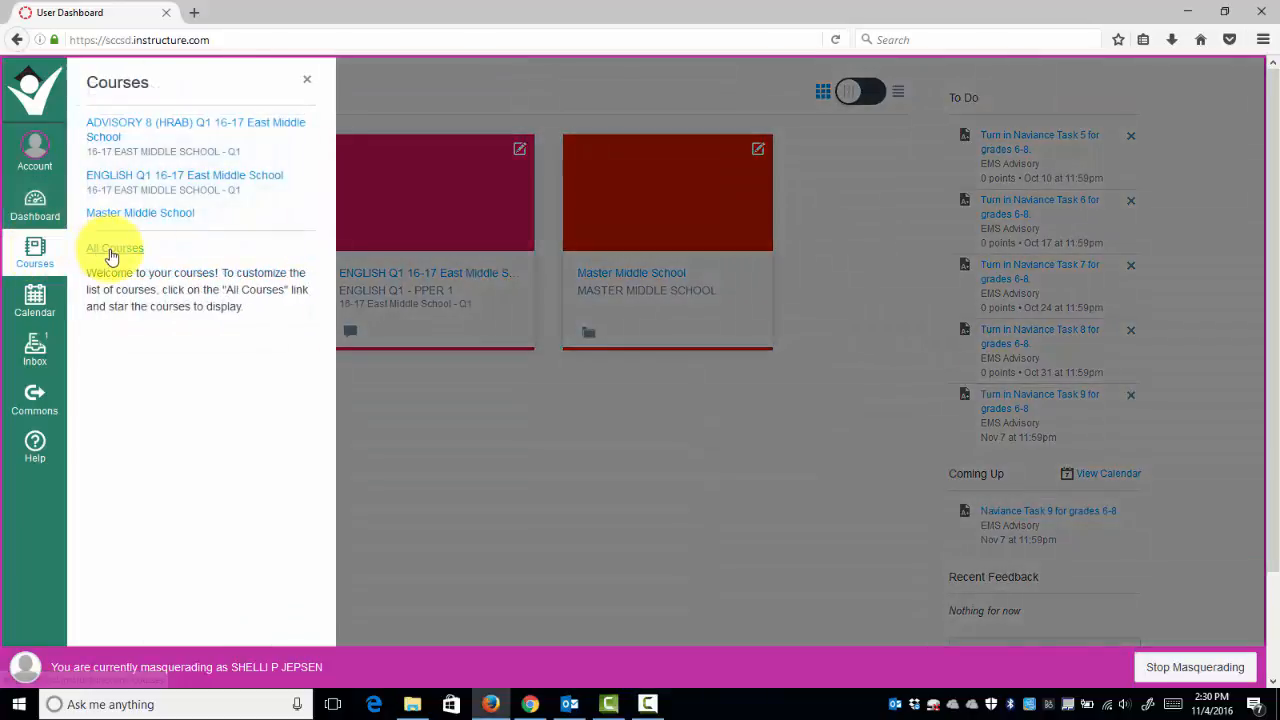
left_click(114, 248)
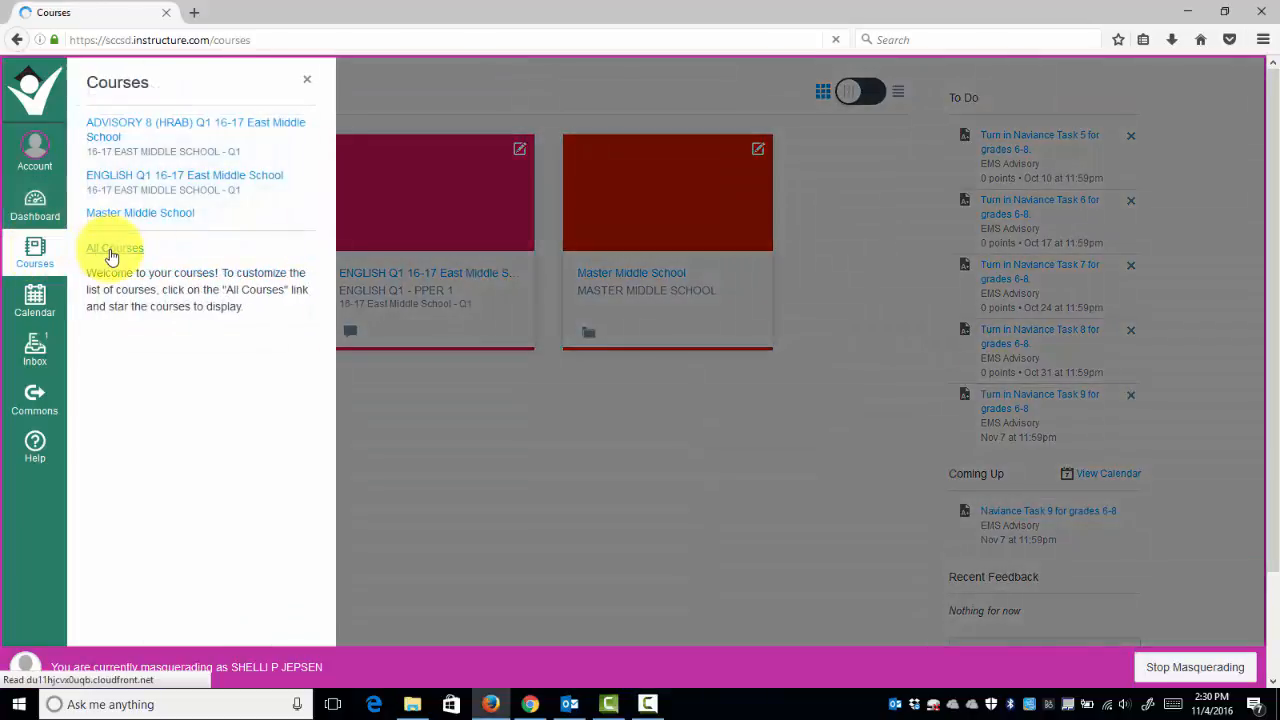
Favorite the five ENGLISH Per 1AB/2AB/4AB/5AB/7AB Q2 courses and unfavorite ENGLISH Q1.
left_click(116, 248)
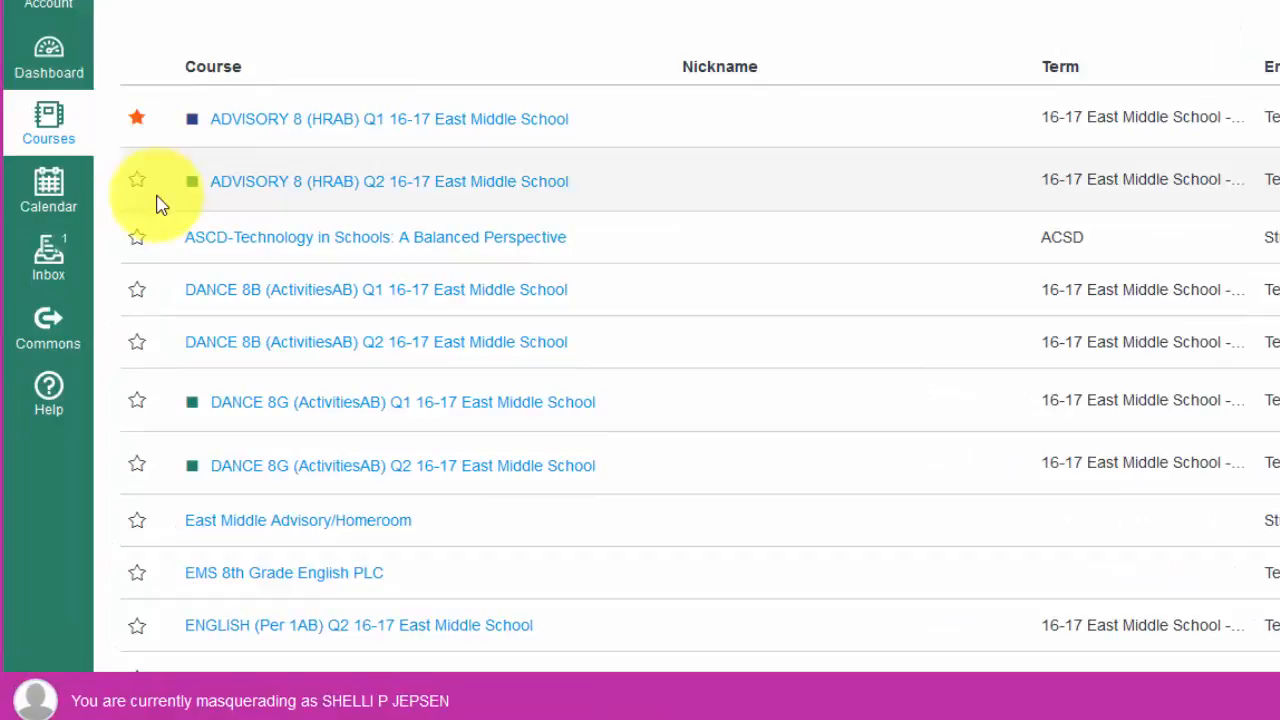
mouse_move(144, 430)
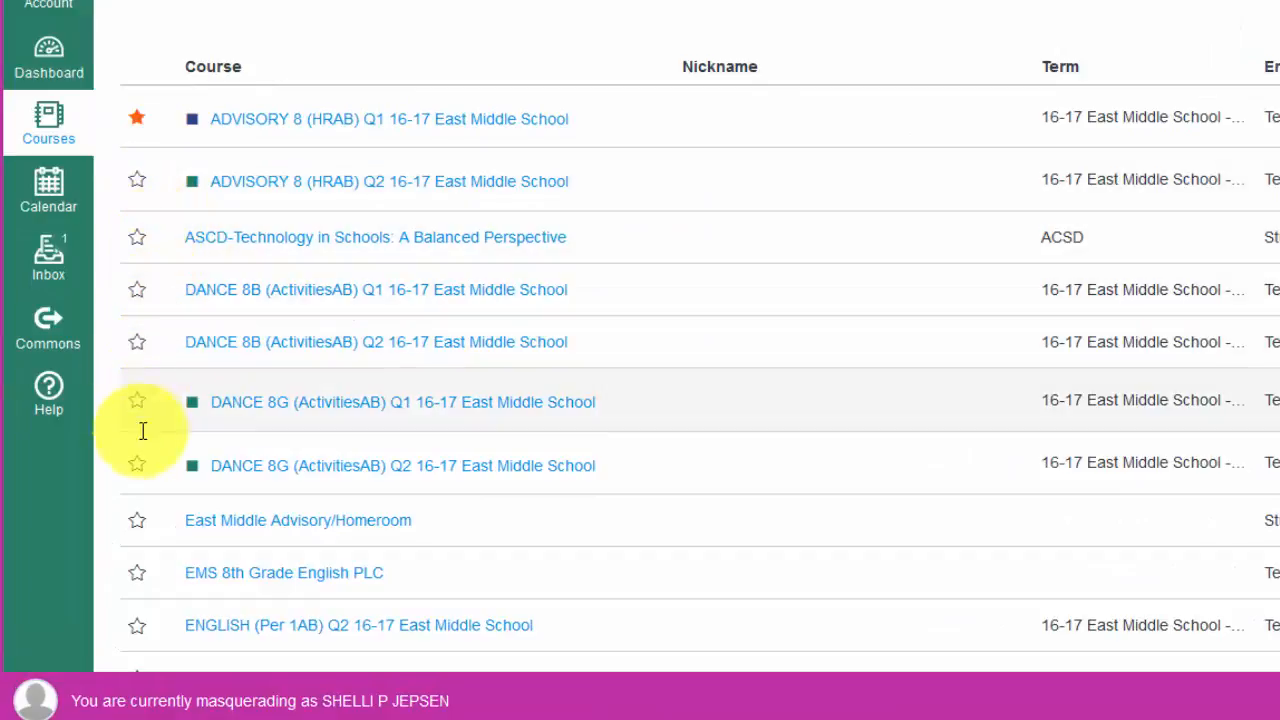
scroll("down", 3)
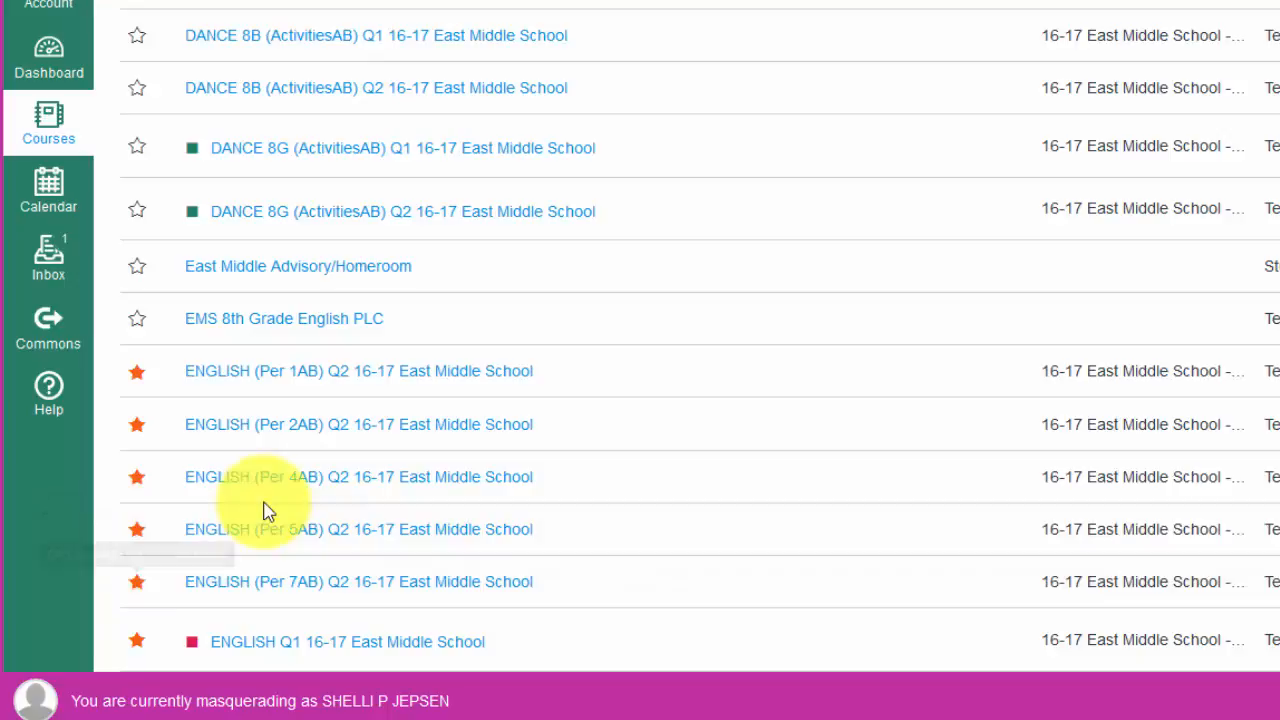
scroll("down", 3)
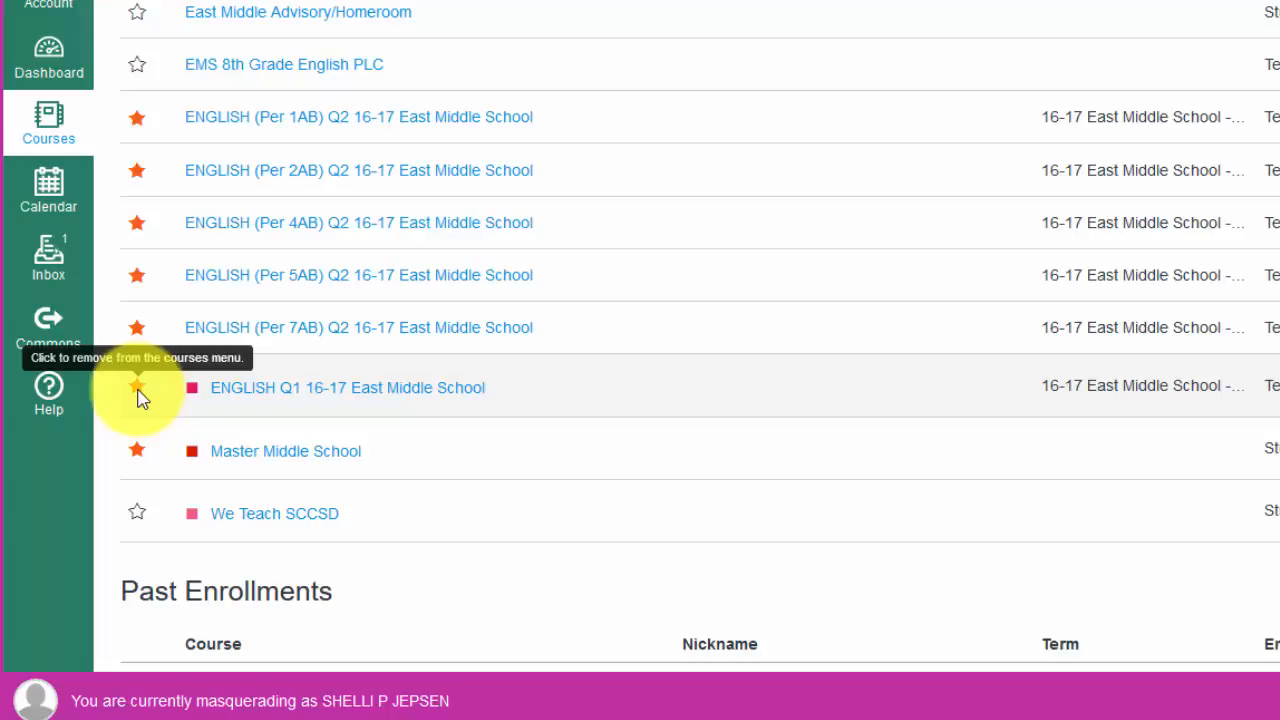
left_click(136, 388)
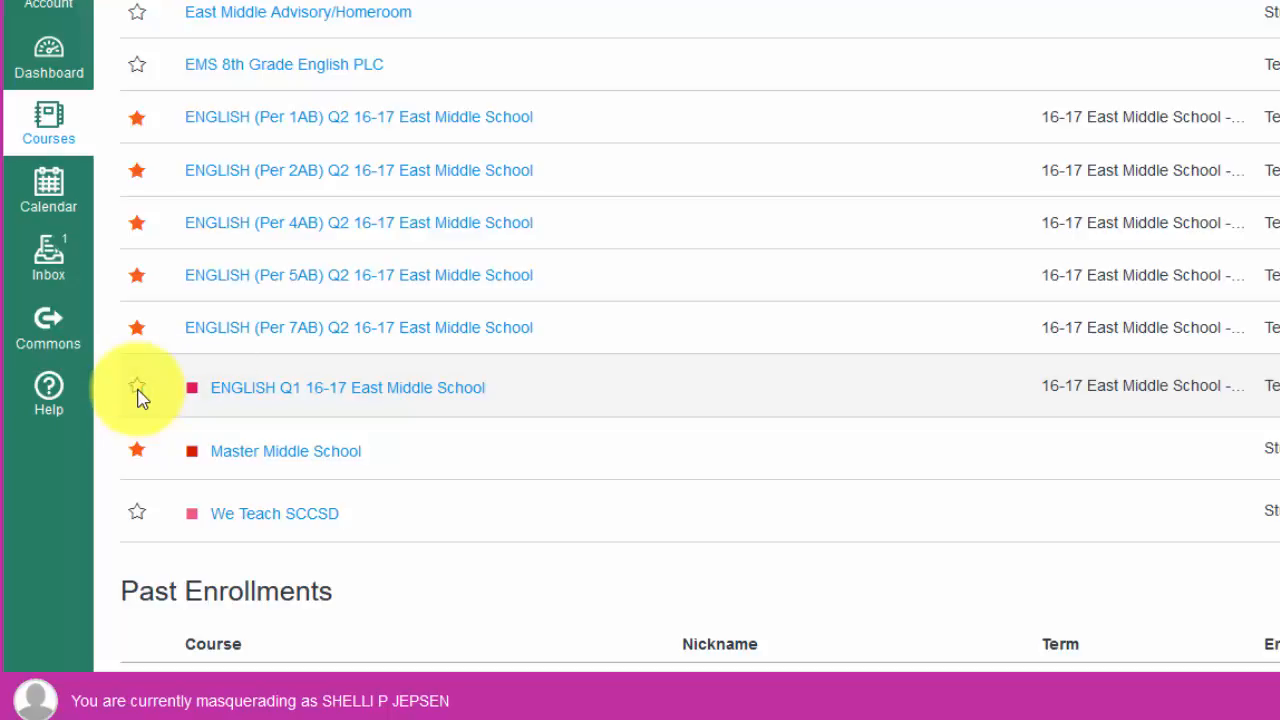
mouse_move(48, 50)
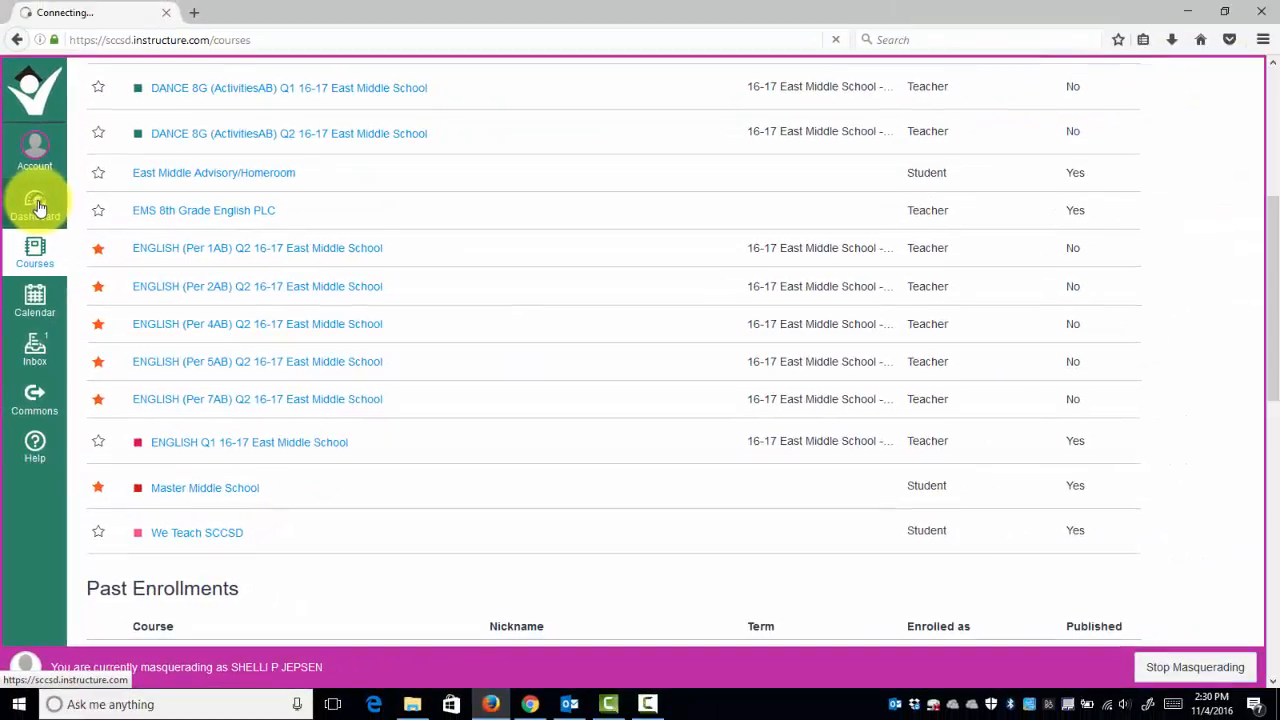
Review the new English Q2 course cards on the dashboard and enter ENGLISH (Per 1AB) Q2.
left_click(34, 204)
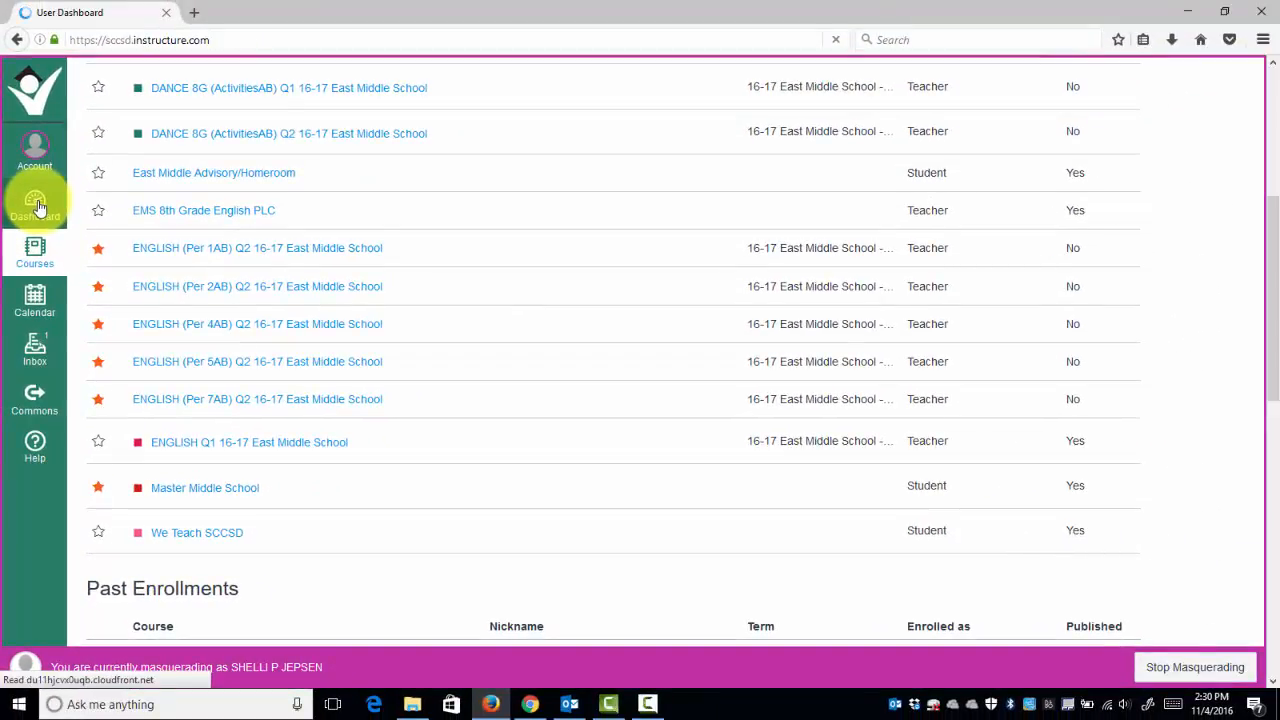
left_click(36, 204)
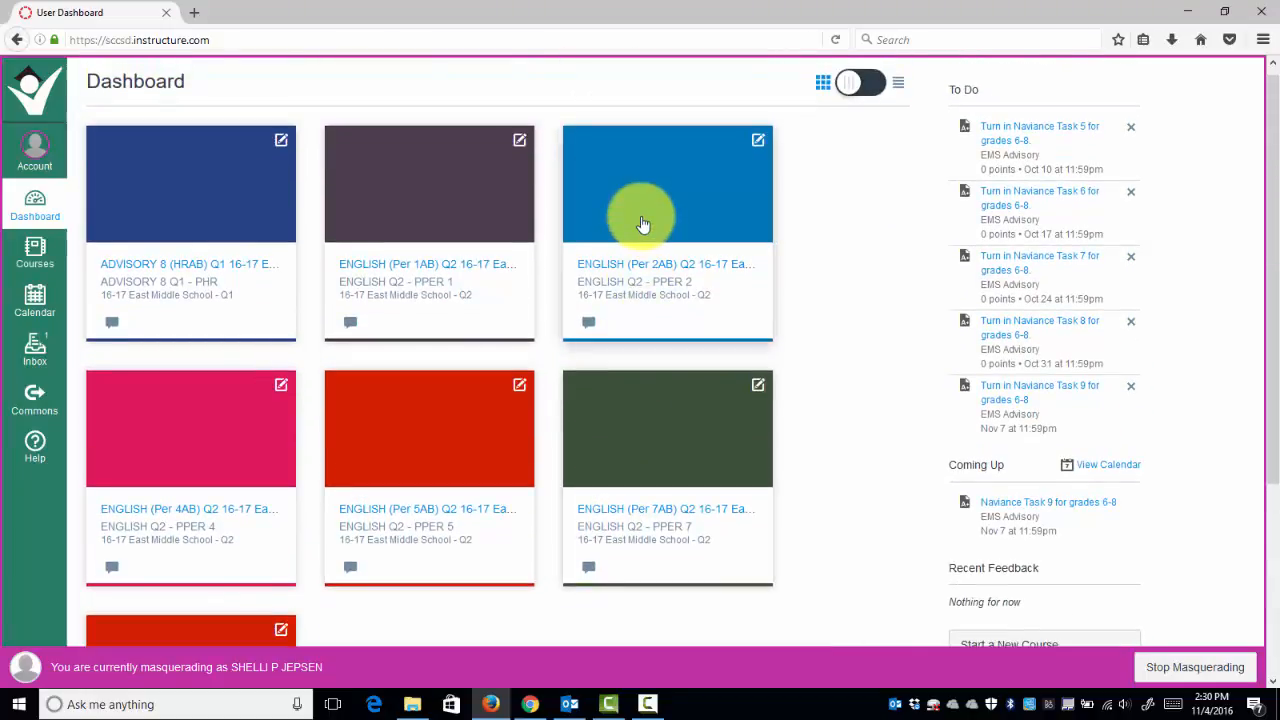
mouse_move(414, 180)
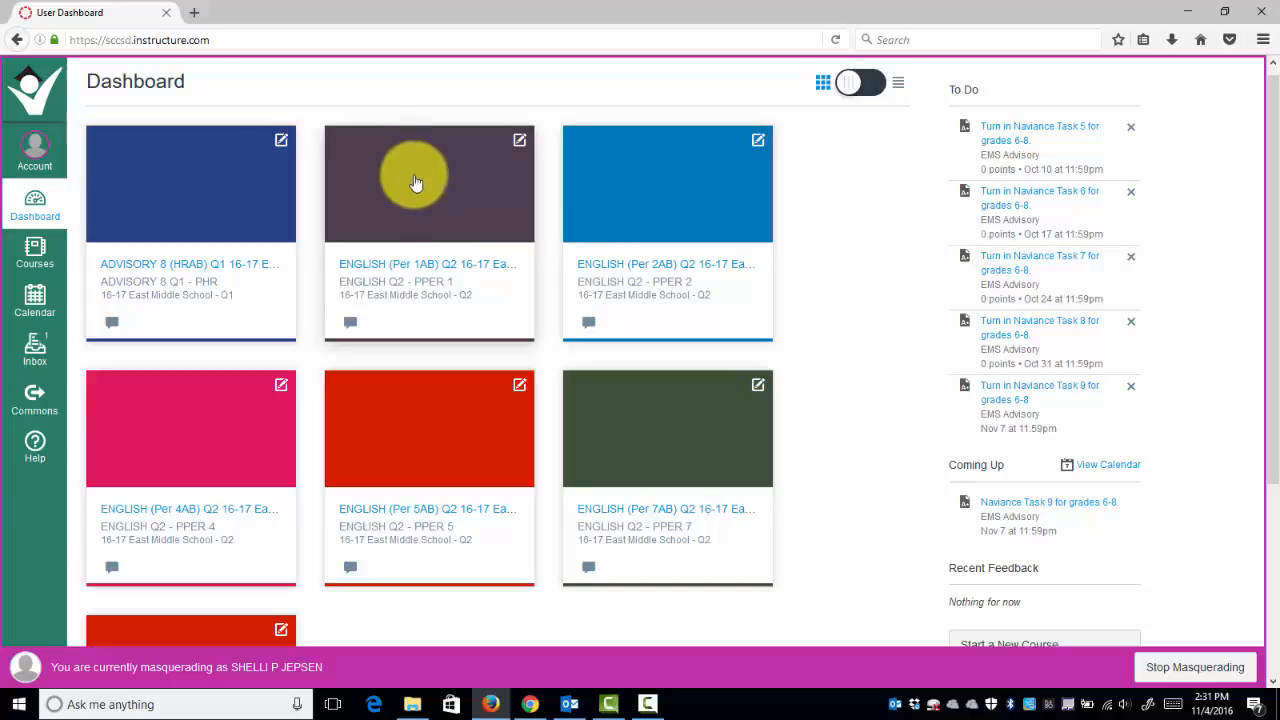
left_click(428, 184)
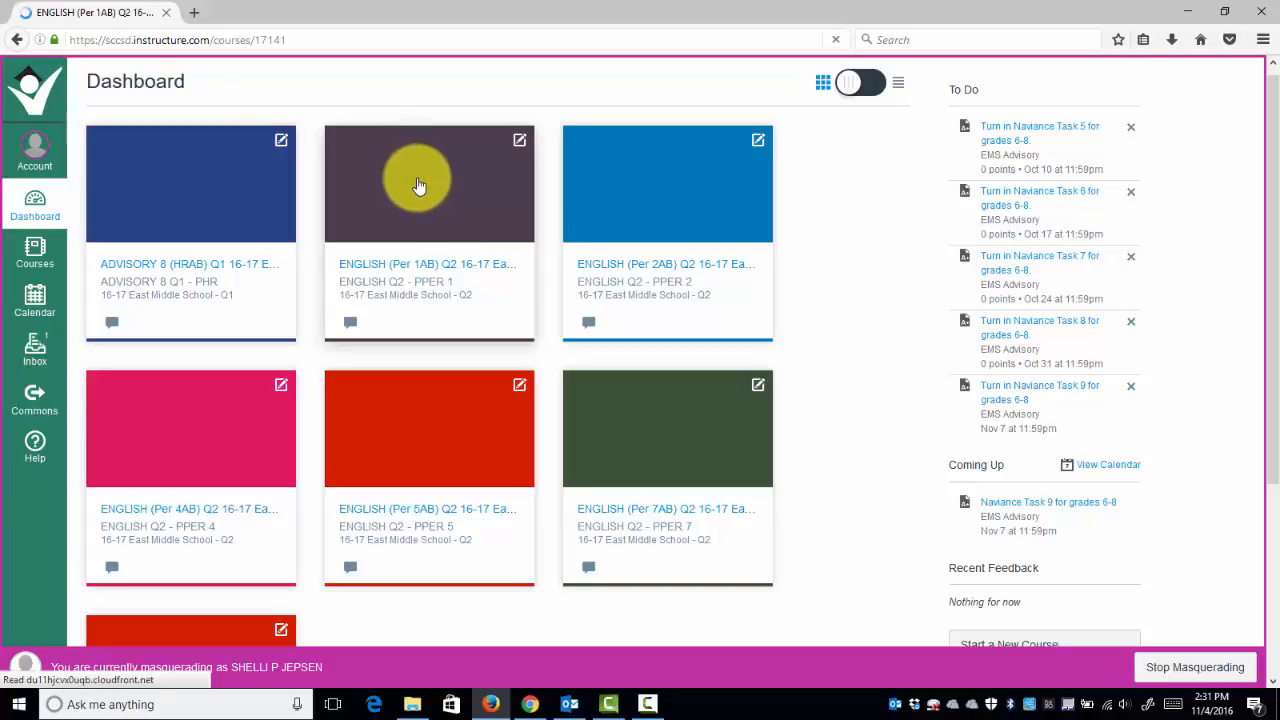
View the ENGLISH (Per 1AB) Q2 course home page, then head back toward the dashboard.
left_click(428, 184)
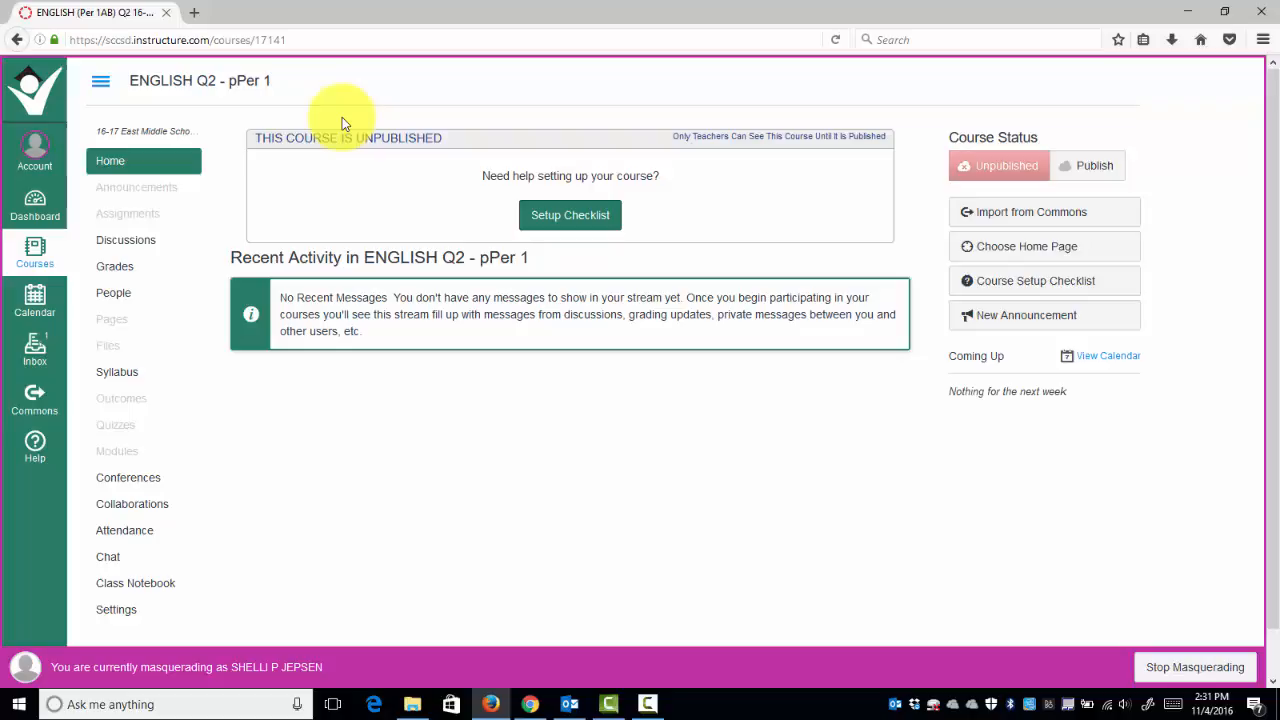
mouse_move(310, 18)
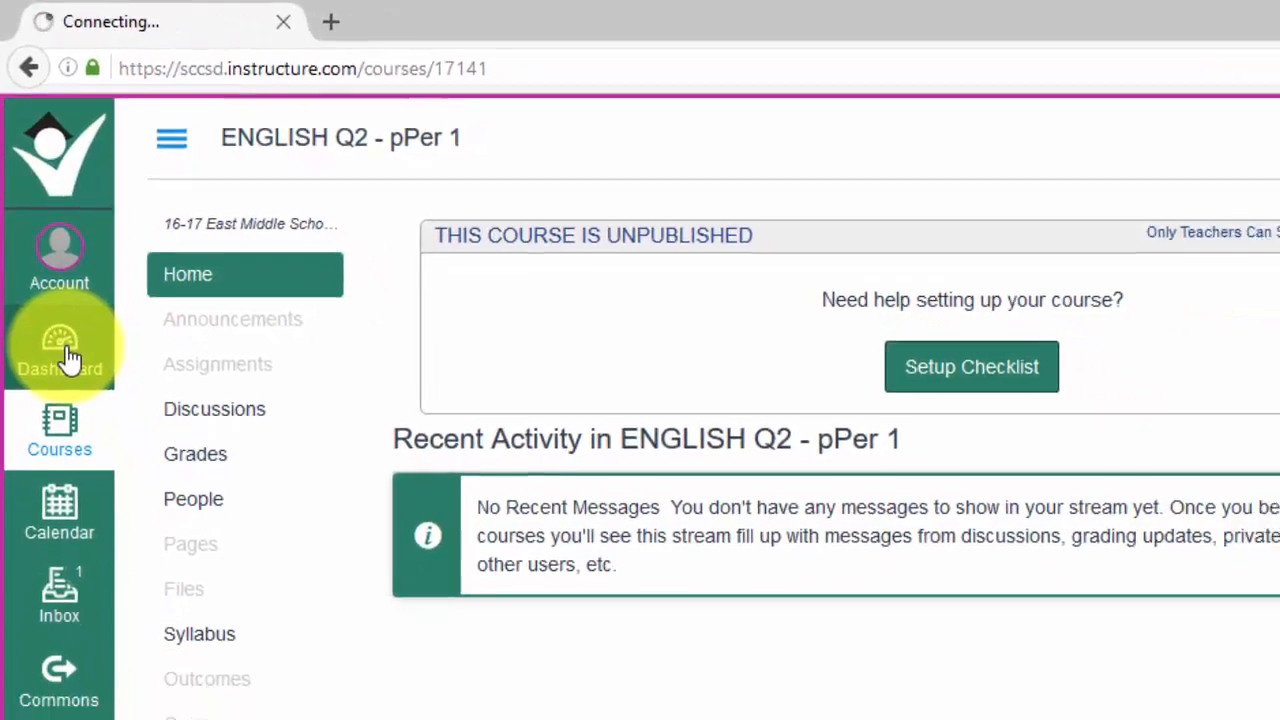
left_click(60, 344)
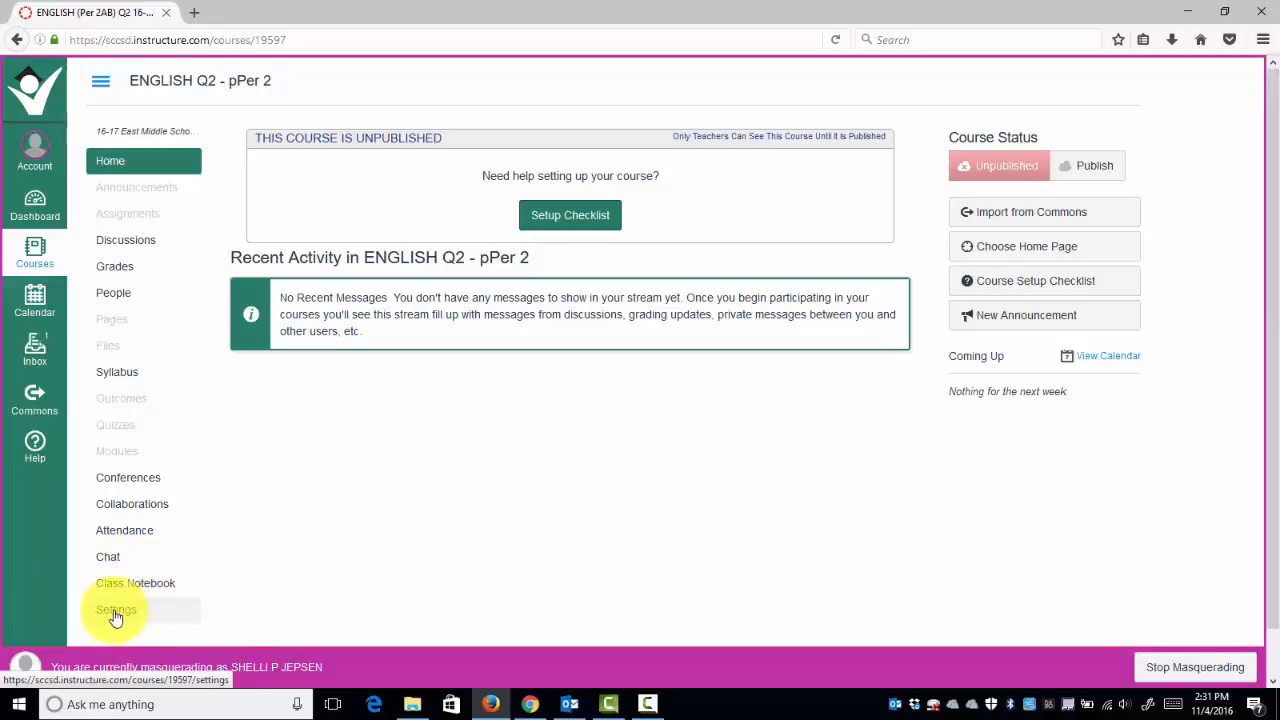
Reach the course details settings of the ENGLISH Q2 - pPer 2 course.
left_click(116, 610)
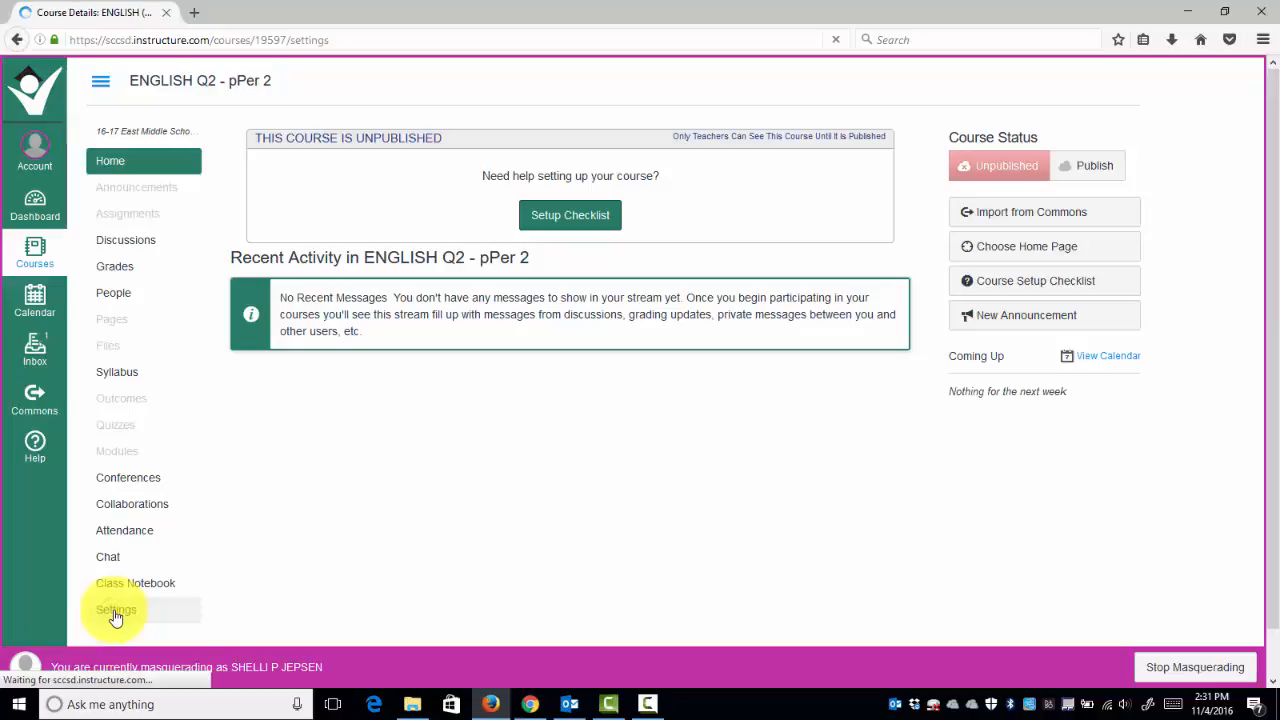
left_click(116, 608)
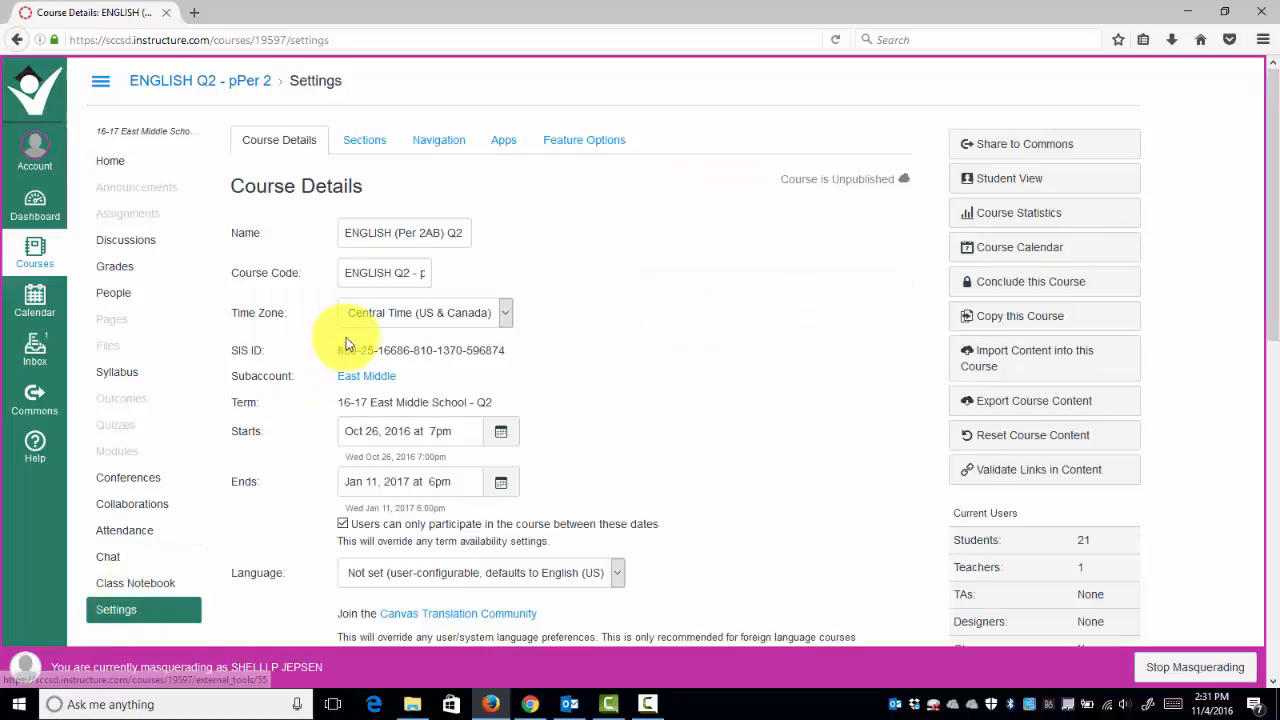
Bring up the Cross-List Section dialog for the Q2 Per 2 - pAB section.
left_click(364, 140)
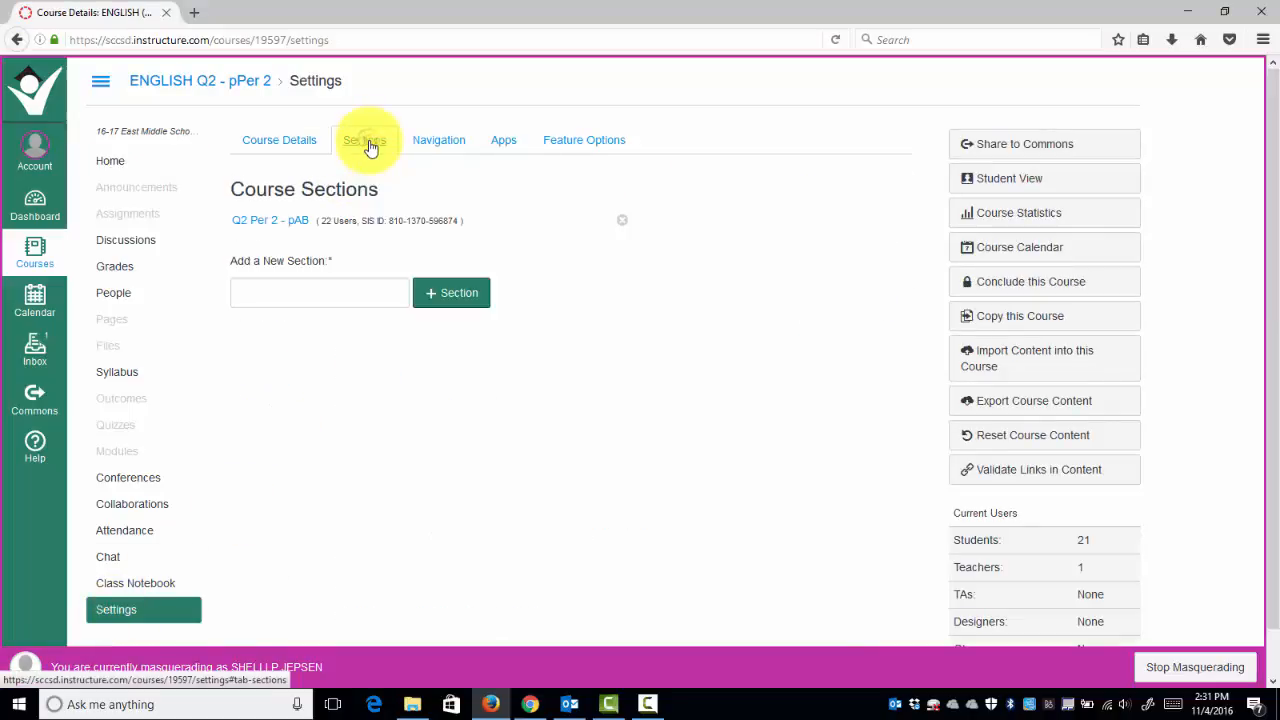
left_click(364, 140)
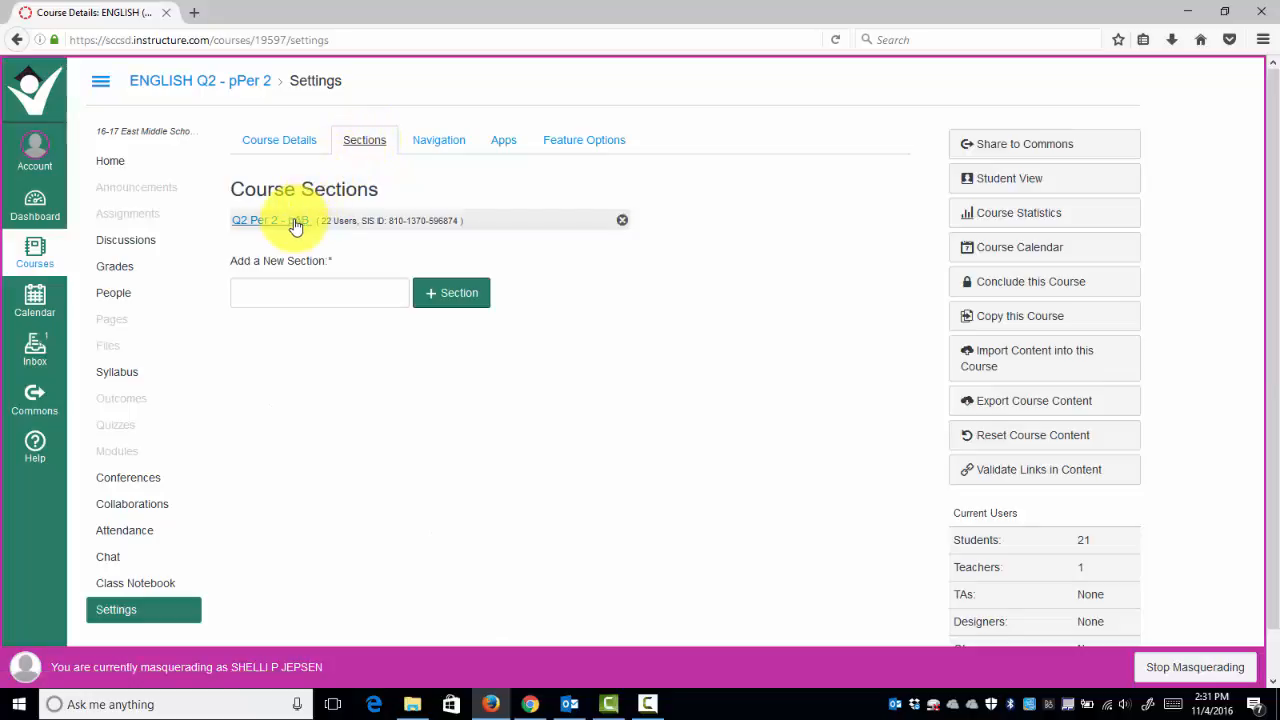
left_click(270, 220)
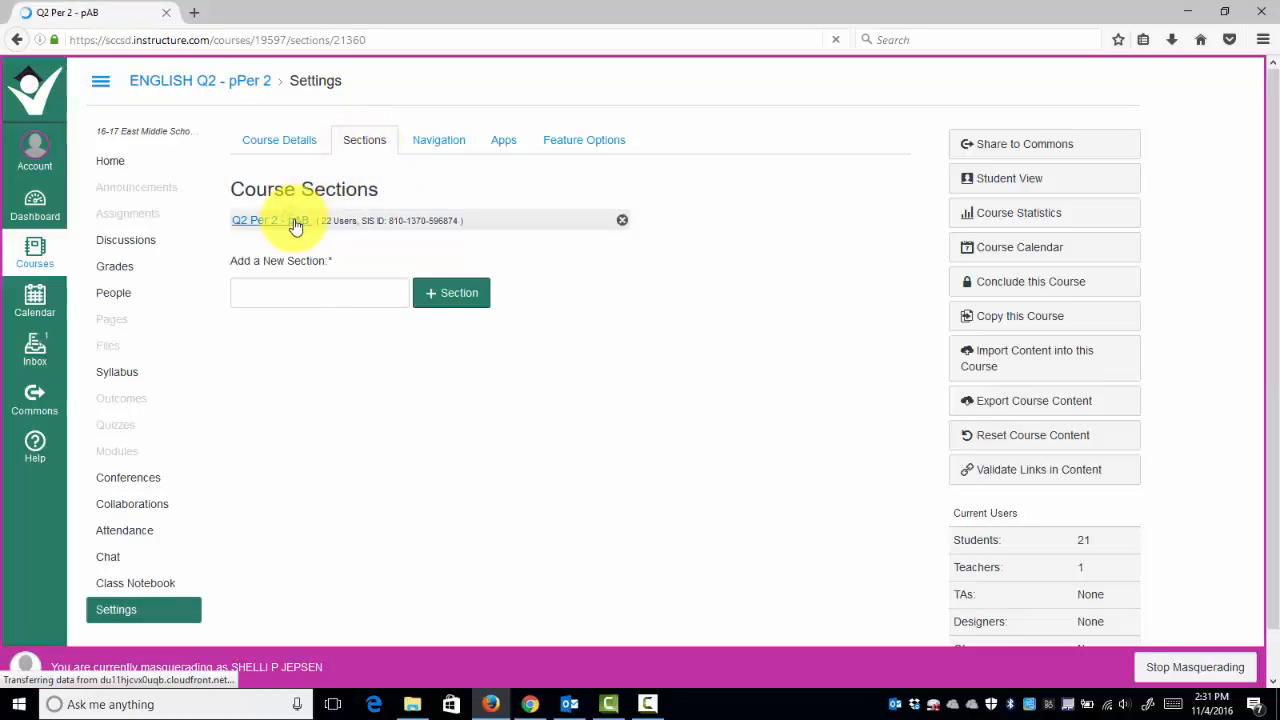
left_click(268, 220)
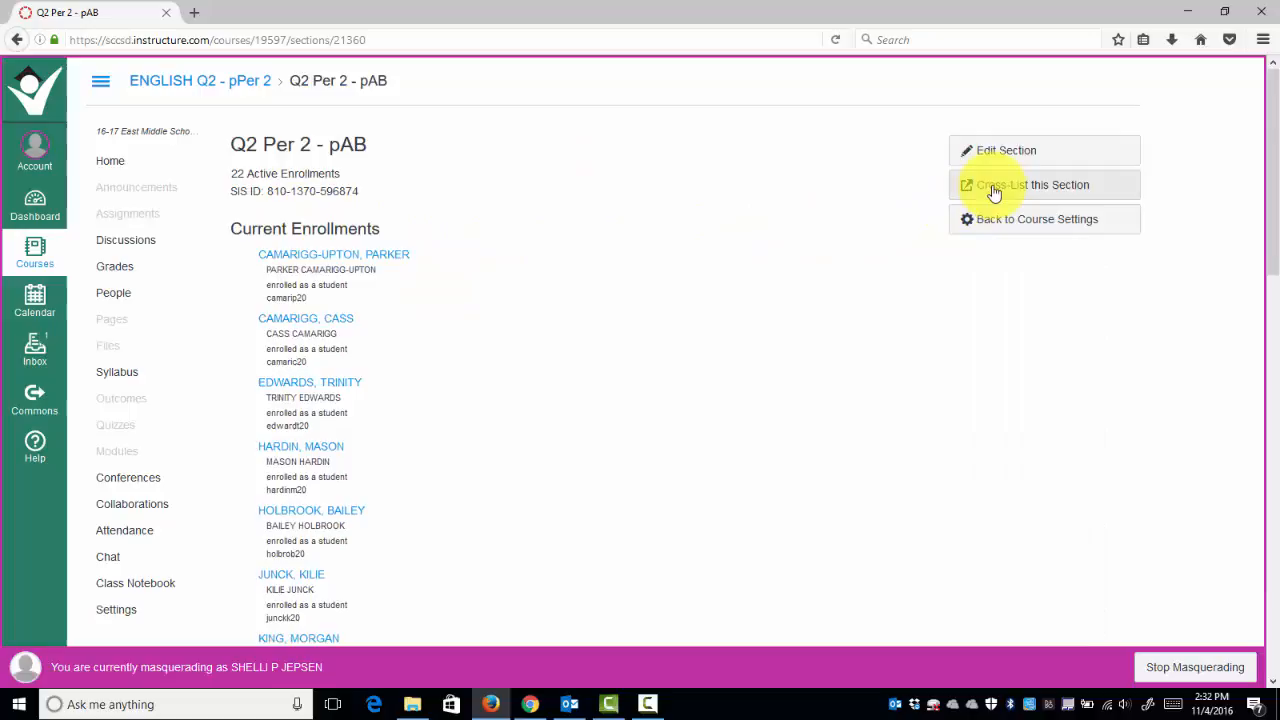
left_click(1032, 184)
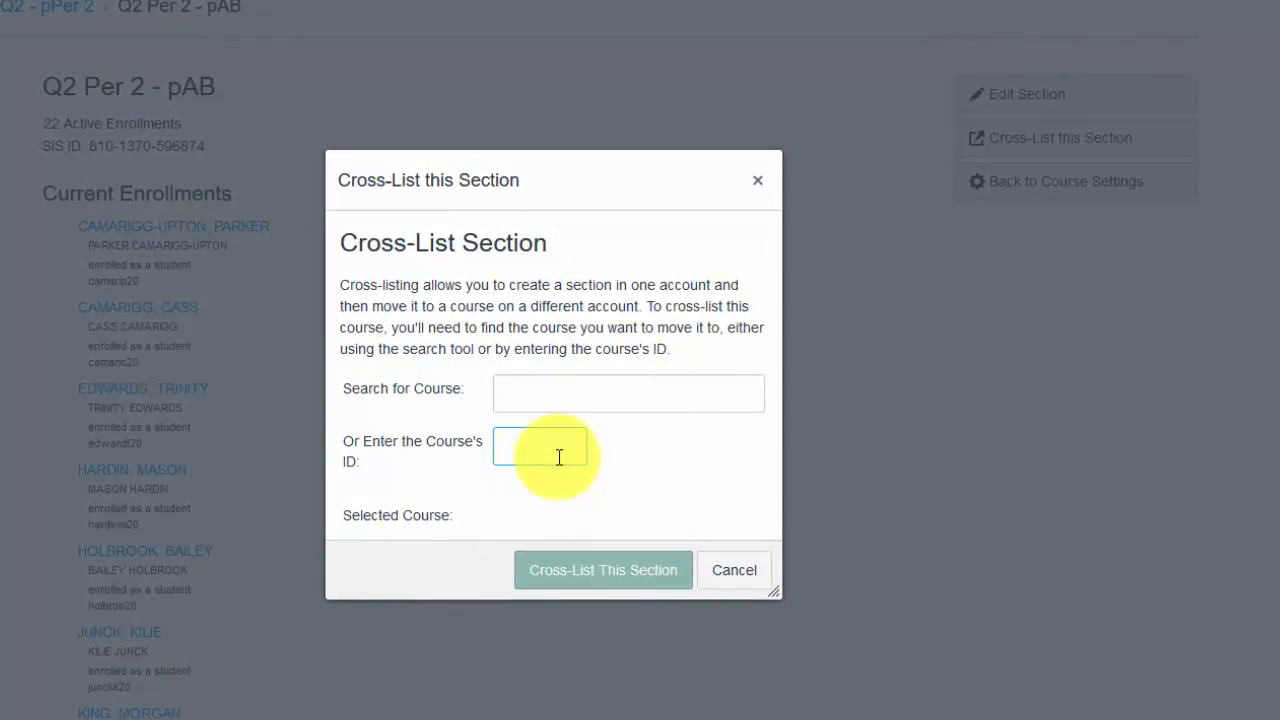
Cross-list Q2 Per 2 - pAB into course ID 17141, ENGLISH (Per 1AB) Q2 16-17 East Middle School.
type("17141")
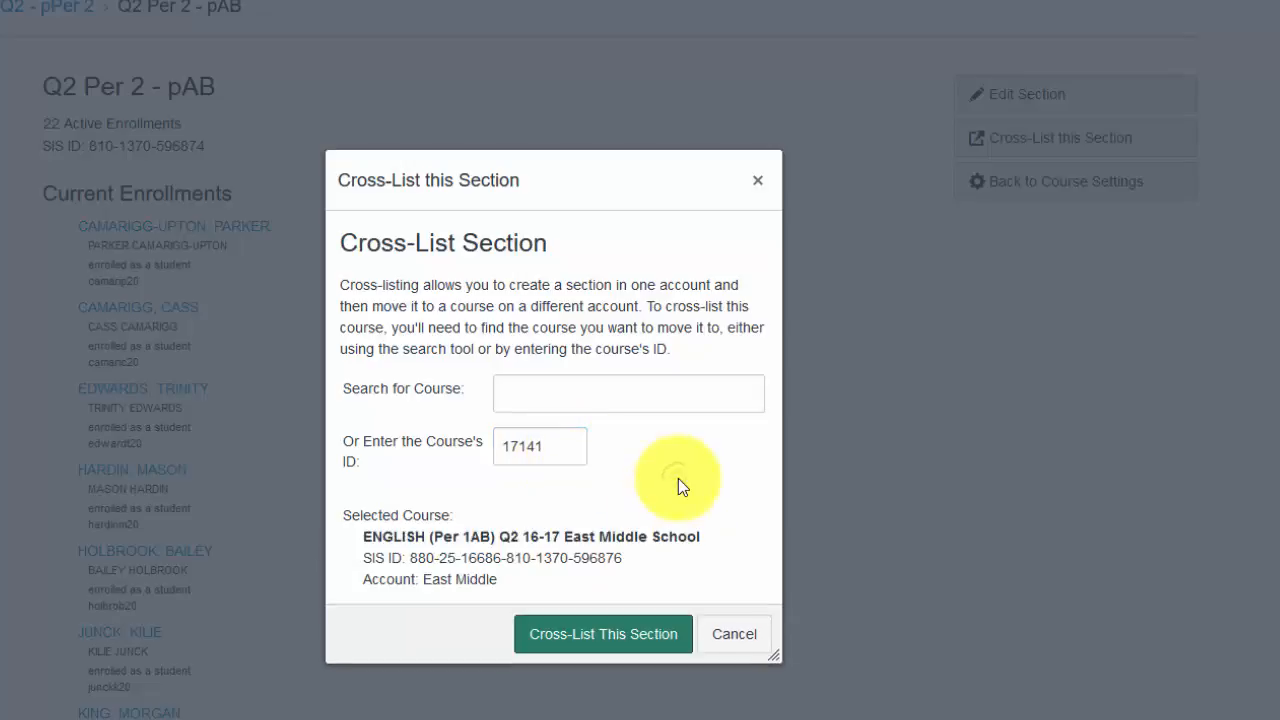
mouse_move(476, 504)
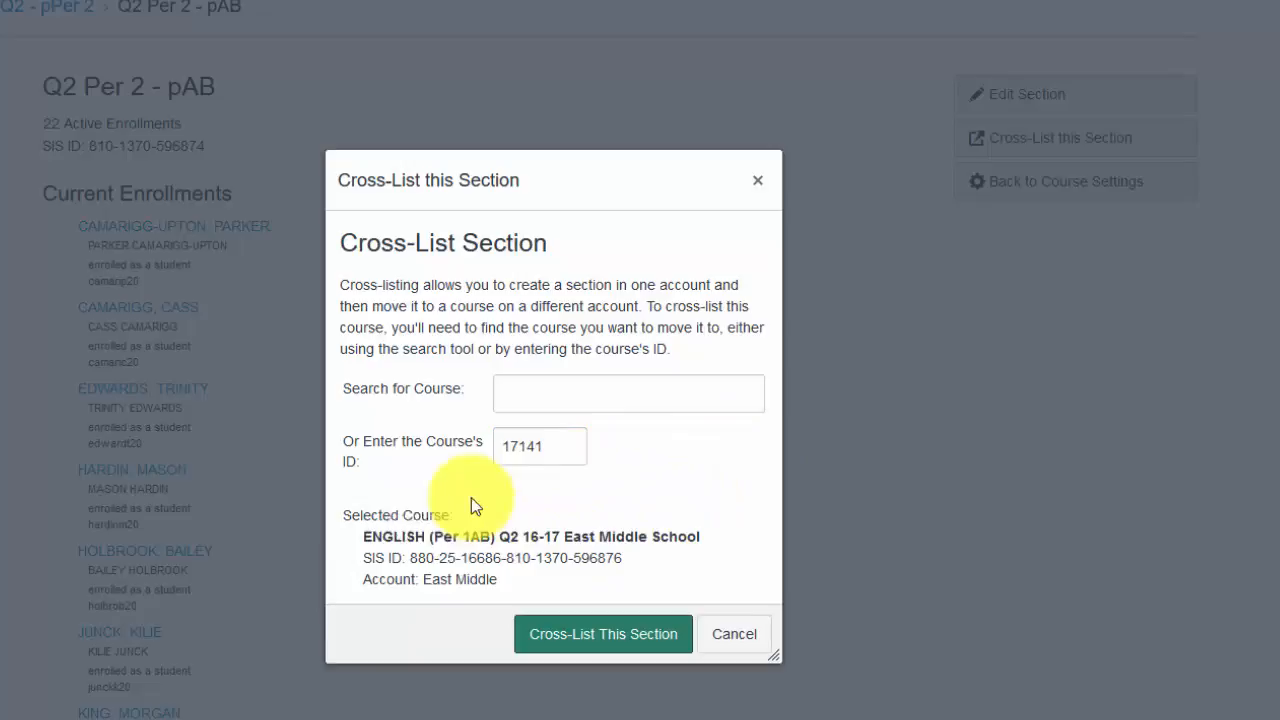
mouse_move(550, 536)
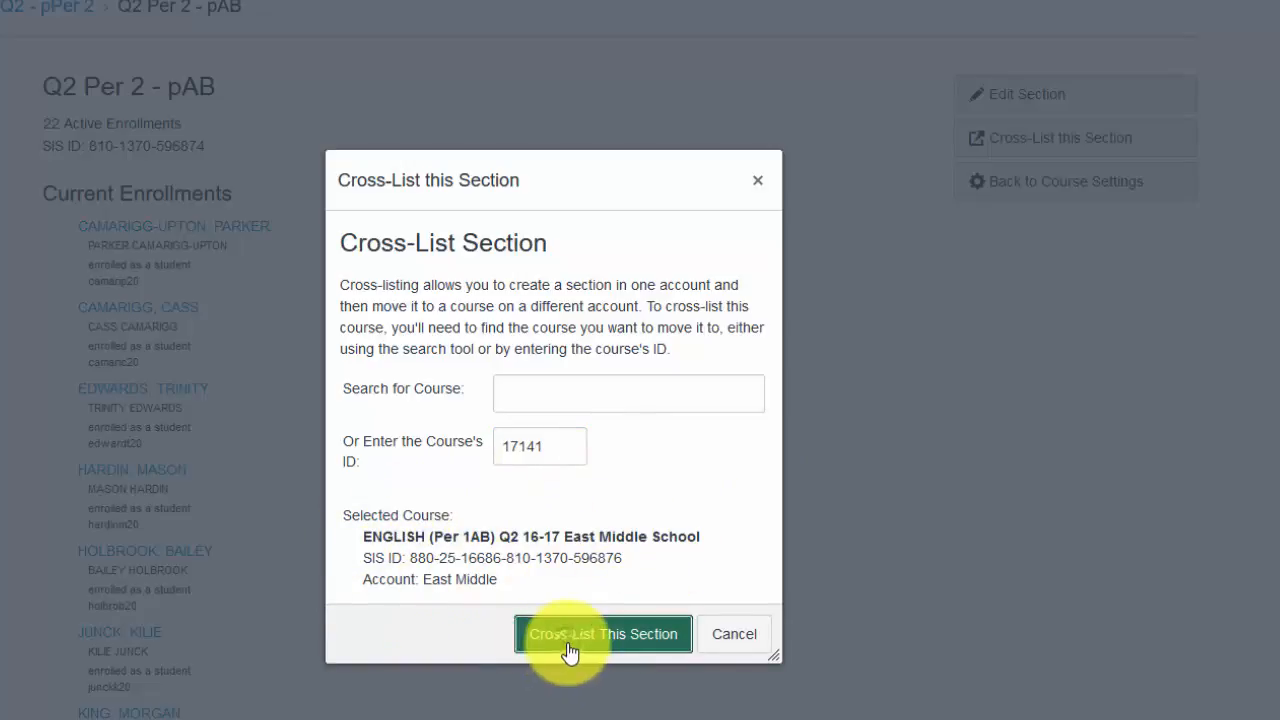
left_click(604, 634)
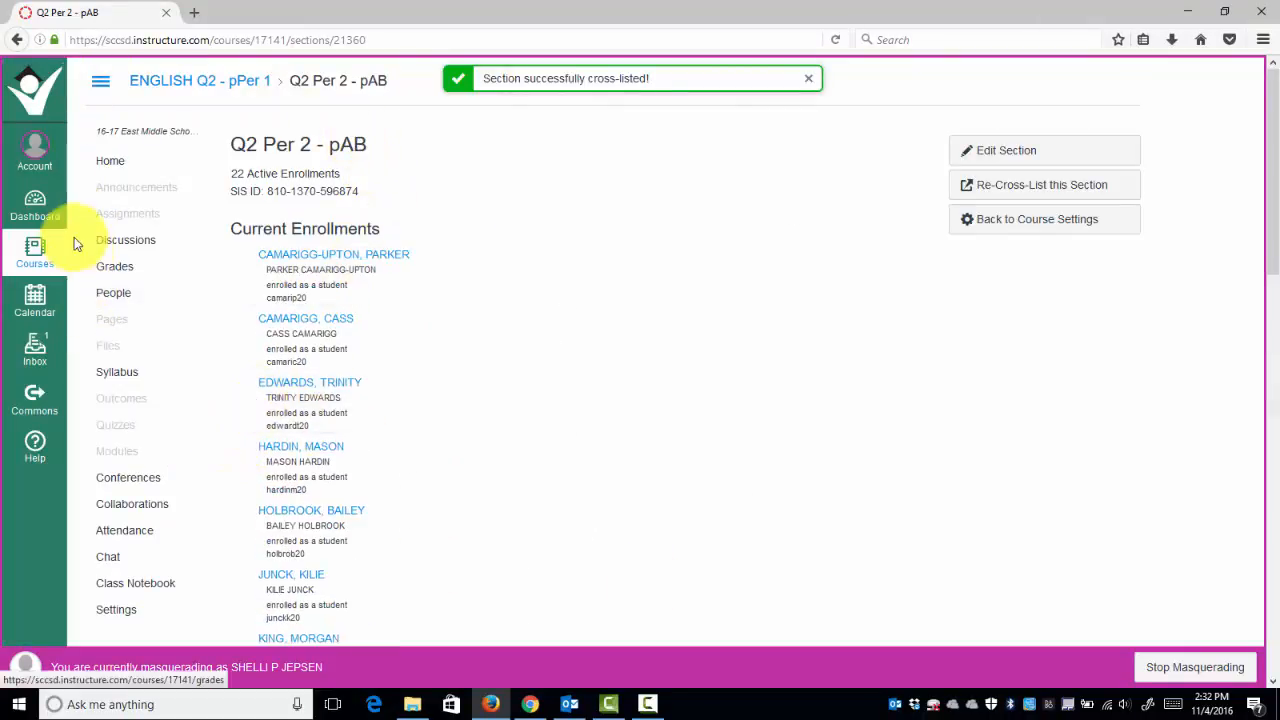
left_click(36, 204)
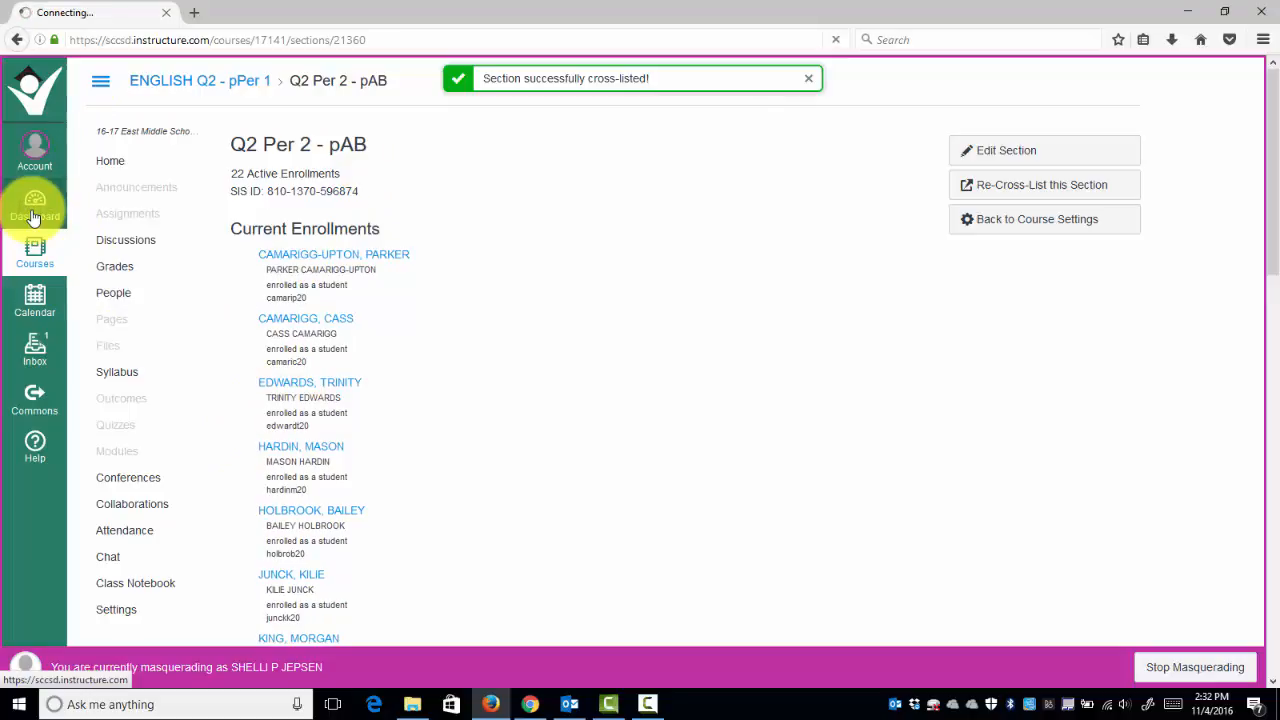
Return to the dashboard and enter the ENGLISH (Per 4AB) Q2 course.
left_click(34, 204)
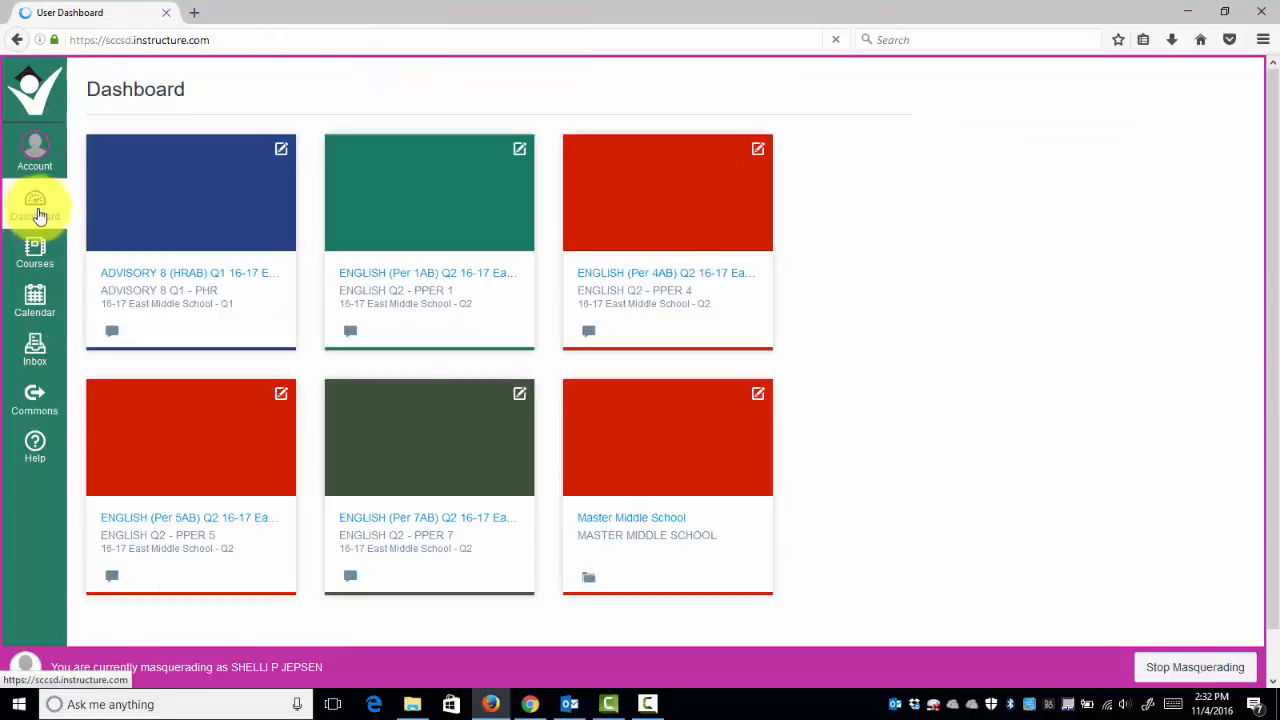
left_click(36, 204)
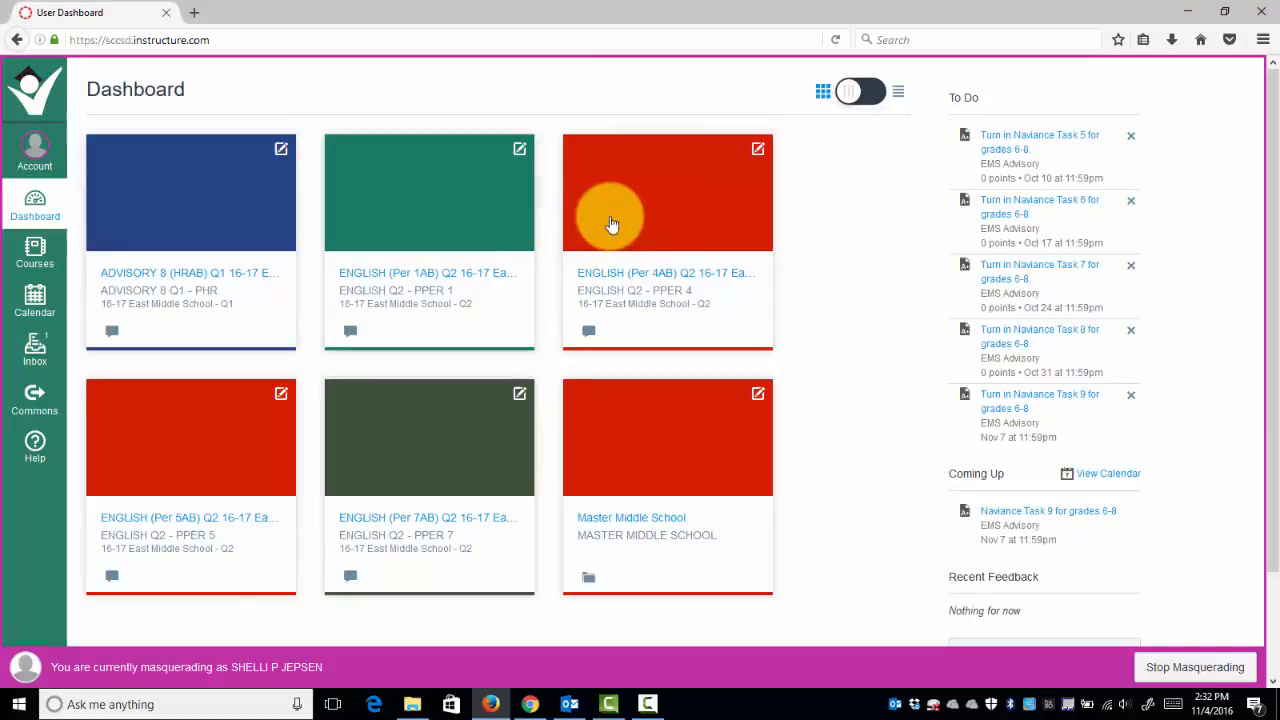
mouse_move(656, 222)
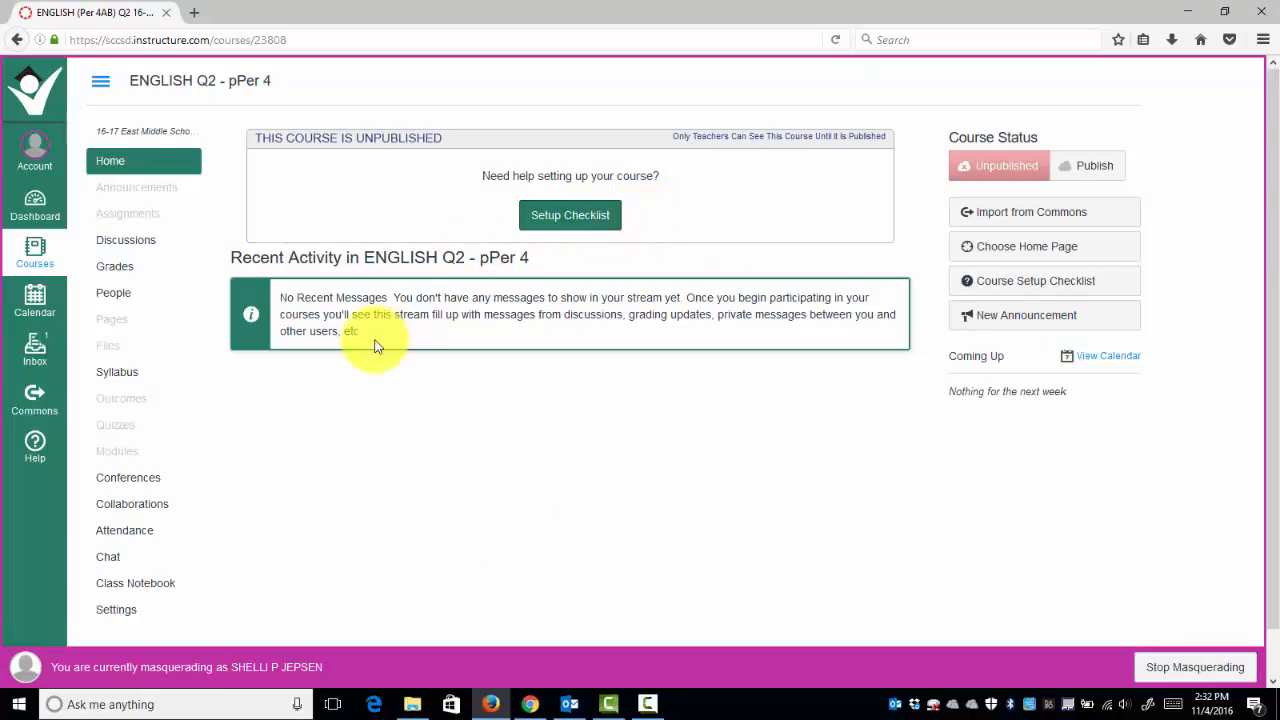
Bring up the Cross-List Section dialog for the Q2 Per 4 - pAB section via course settings.
left_click(116, 608)
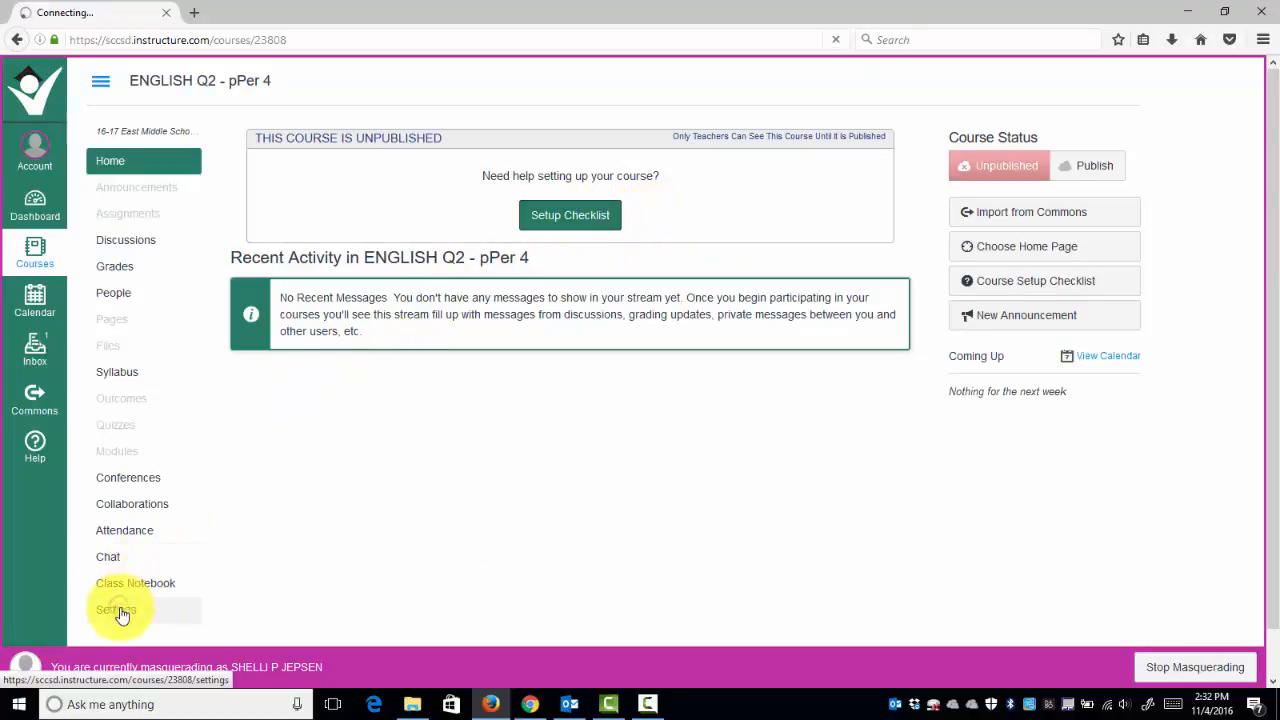
left_click(116, 608)
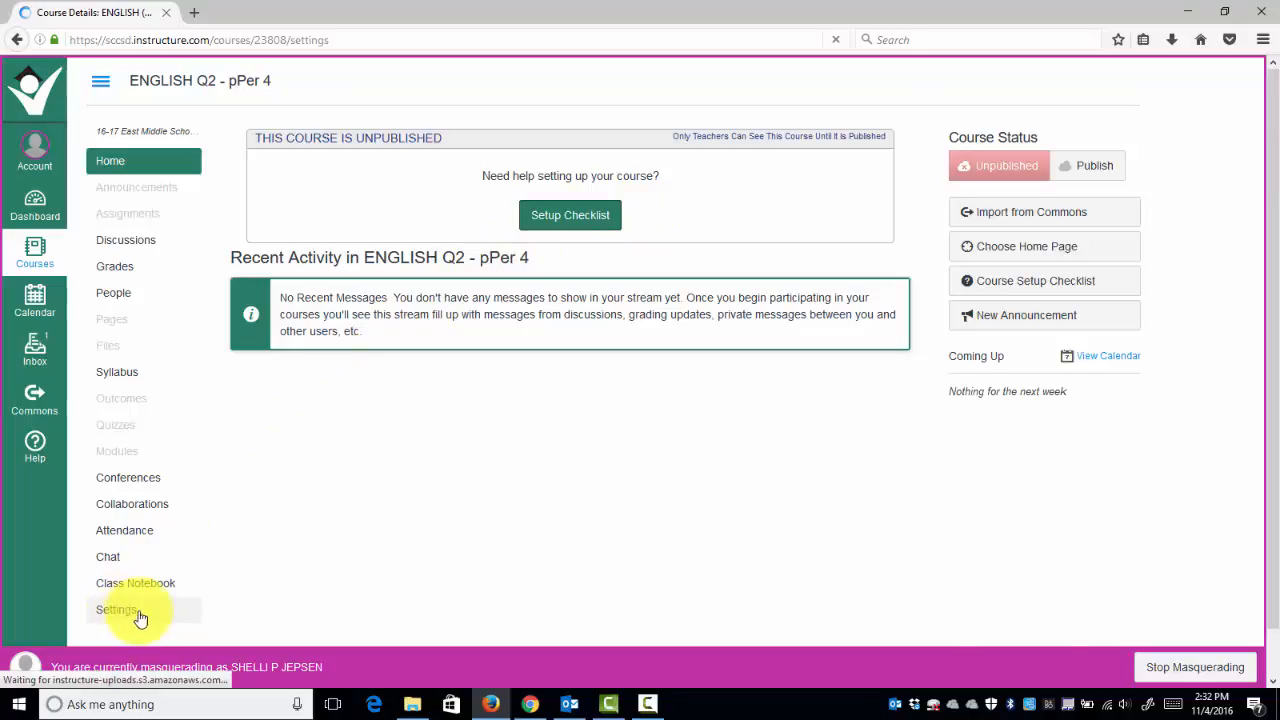
left_click(116, 608)
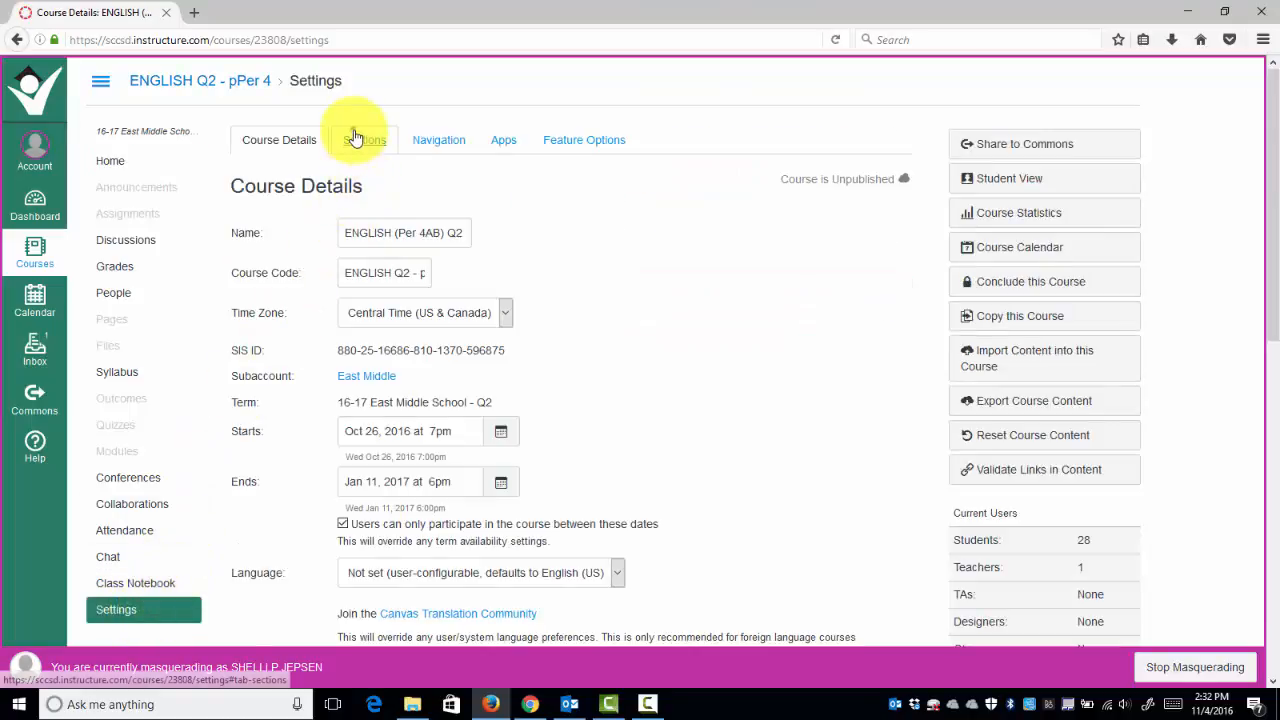
left_click(364, 140)
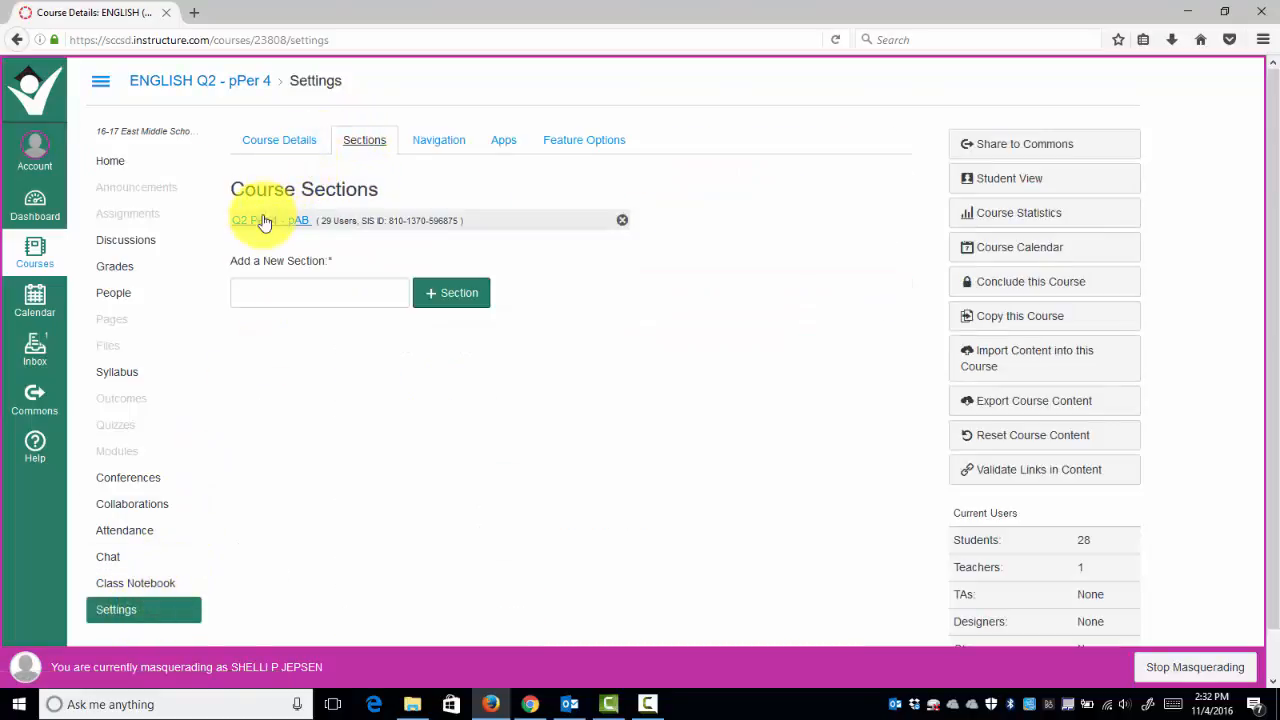
left_click(256, 220)
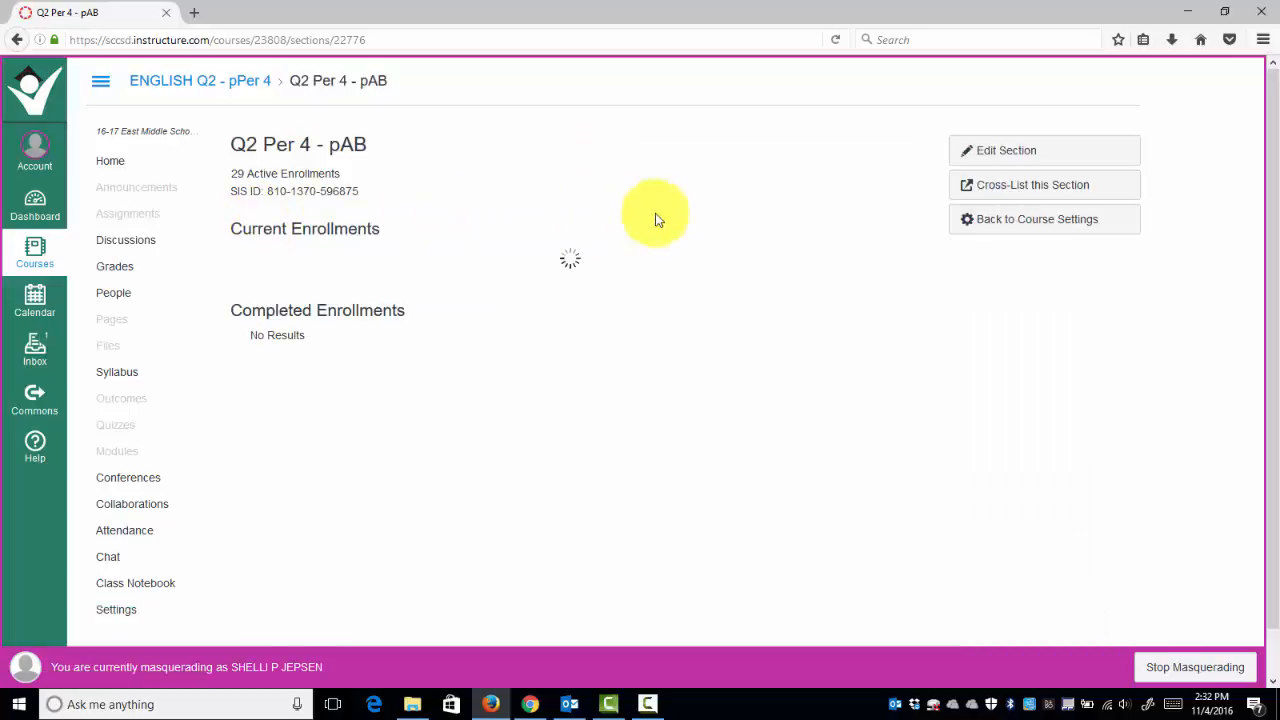
left_click(1032, 184)
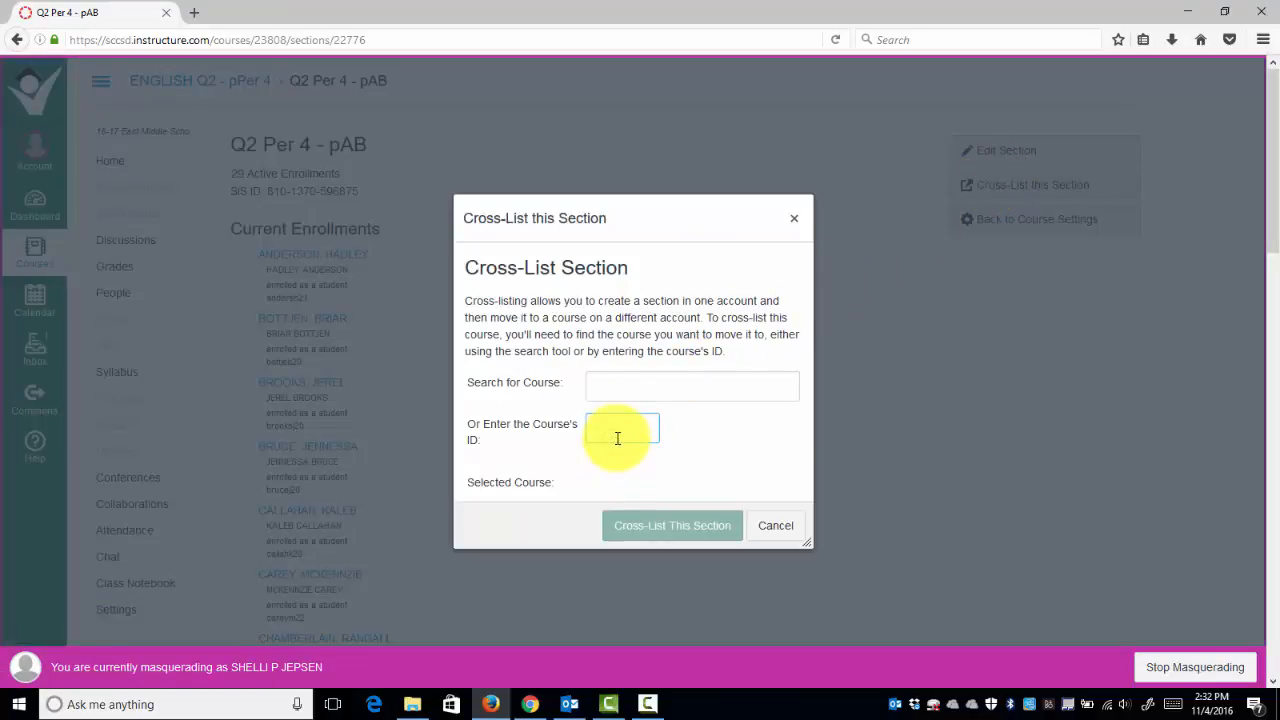
Cross-list Q2 Per 4 - pAB into course ID 17141, ENGLISH (Per 1AB) Q2 16-17 East Middle School.
type("17141")
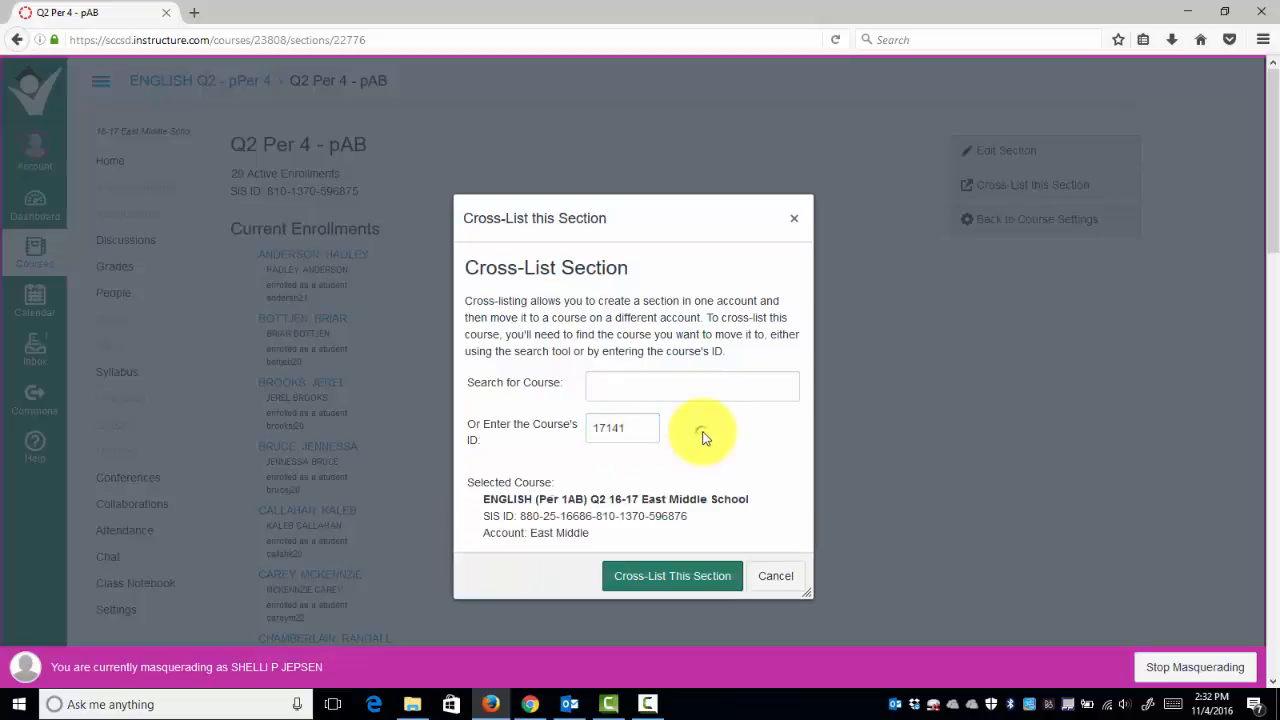
mouse_move(672, 576)
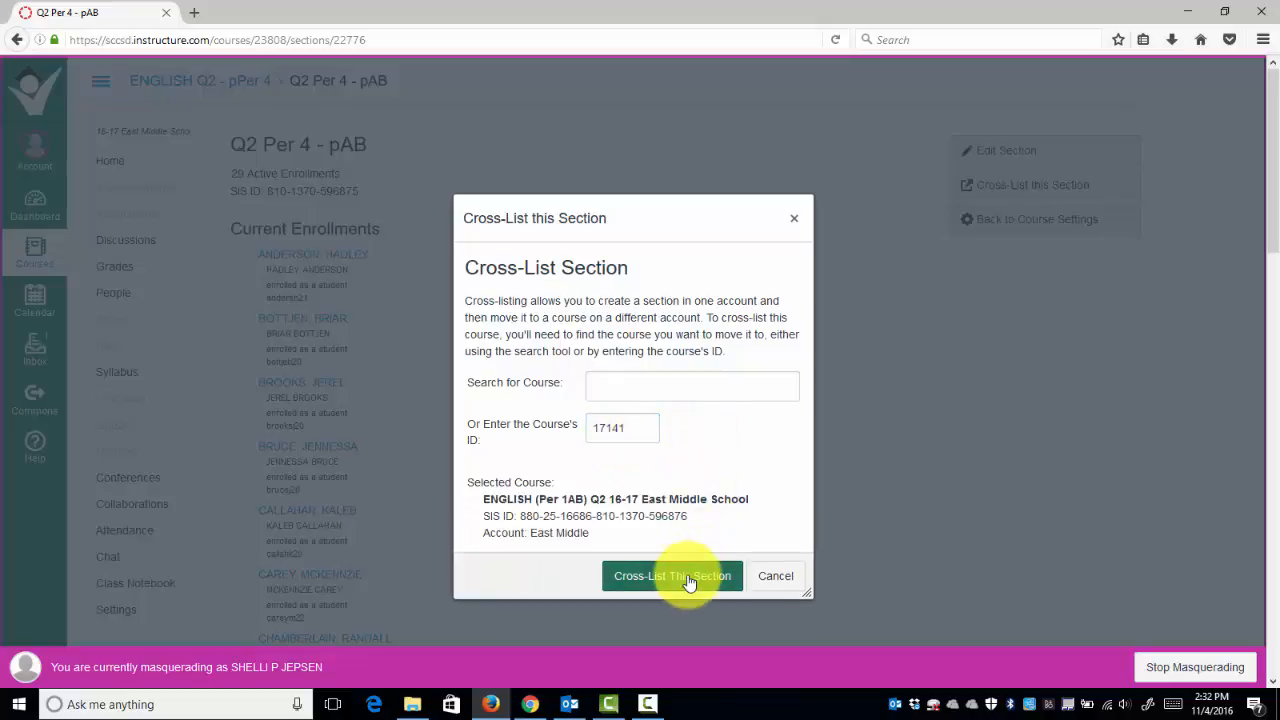
left_click(672, 576)
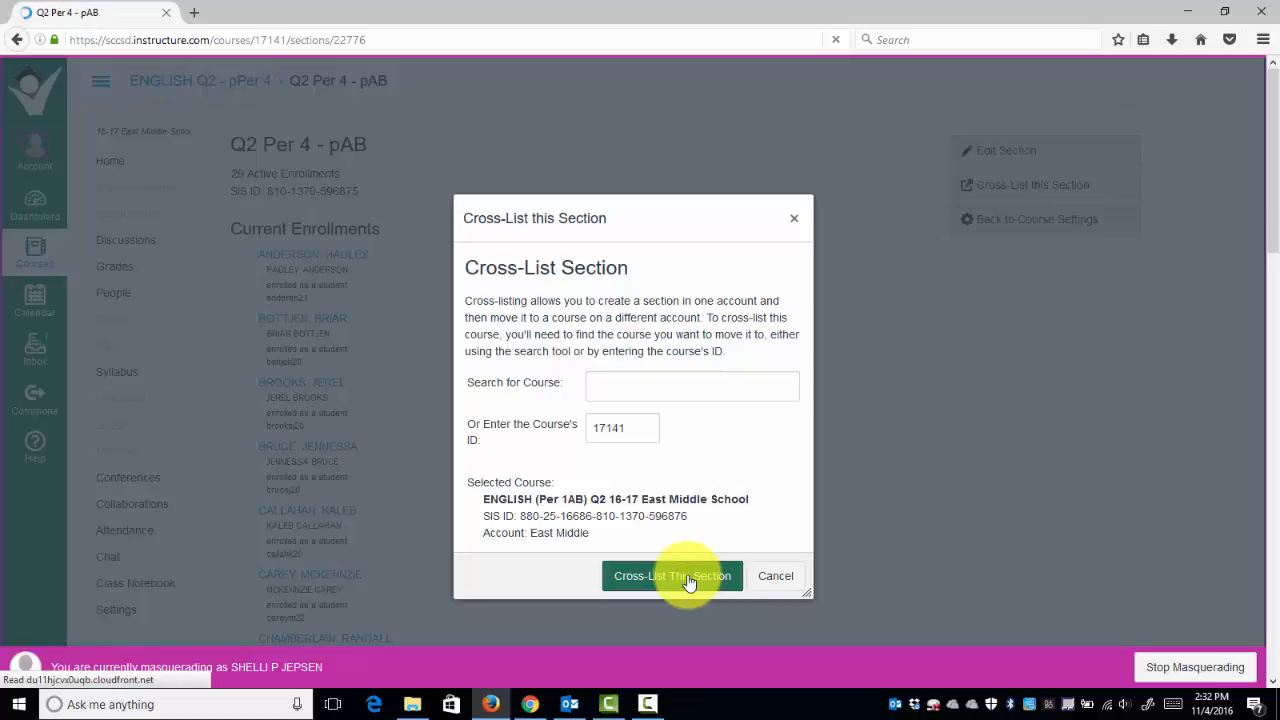
left_click(672, 576)
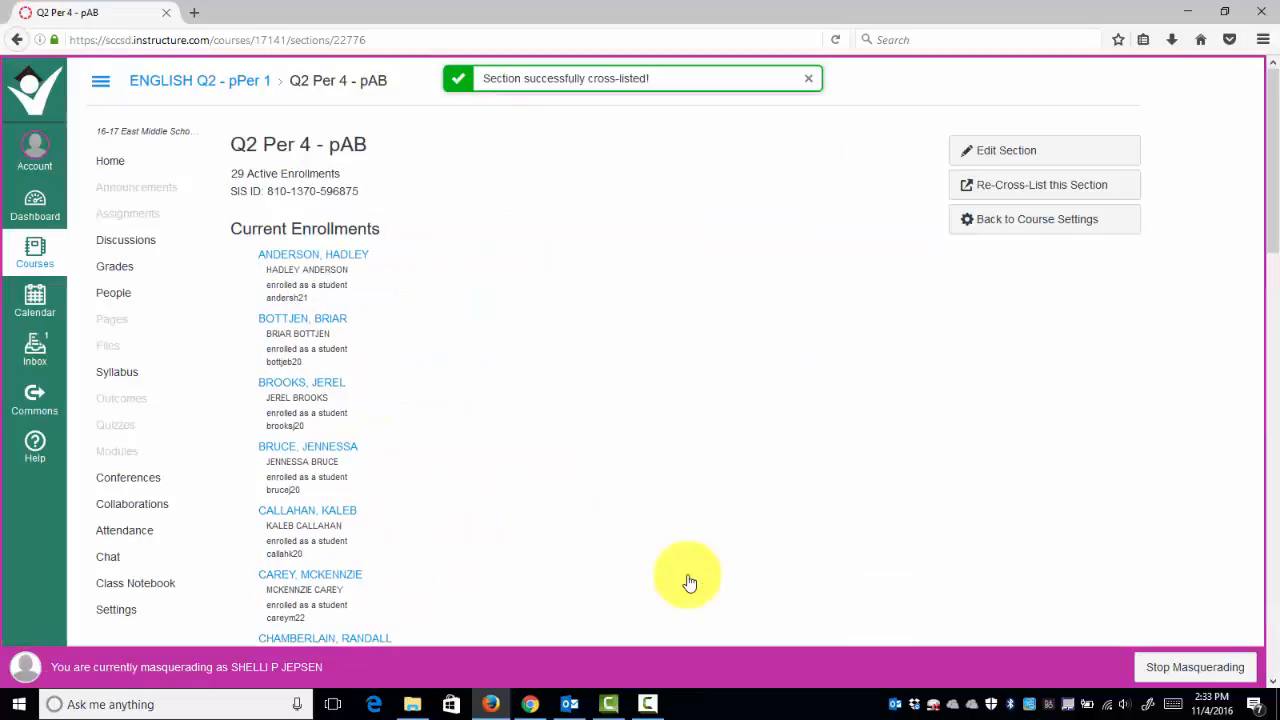
mouse_move(484, 444)
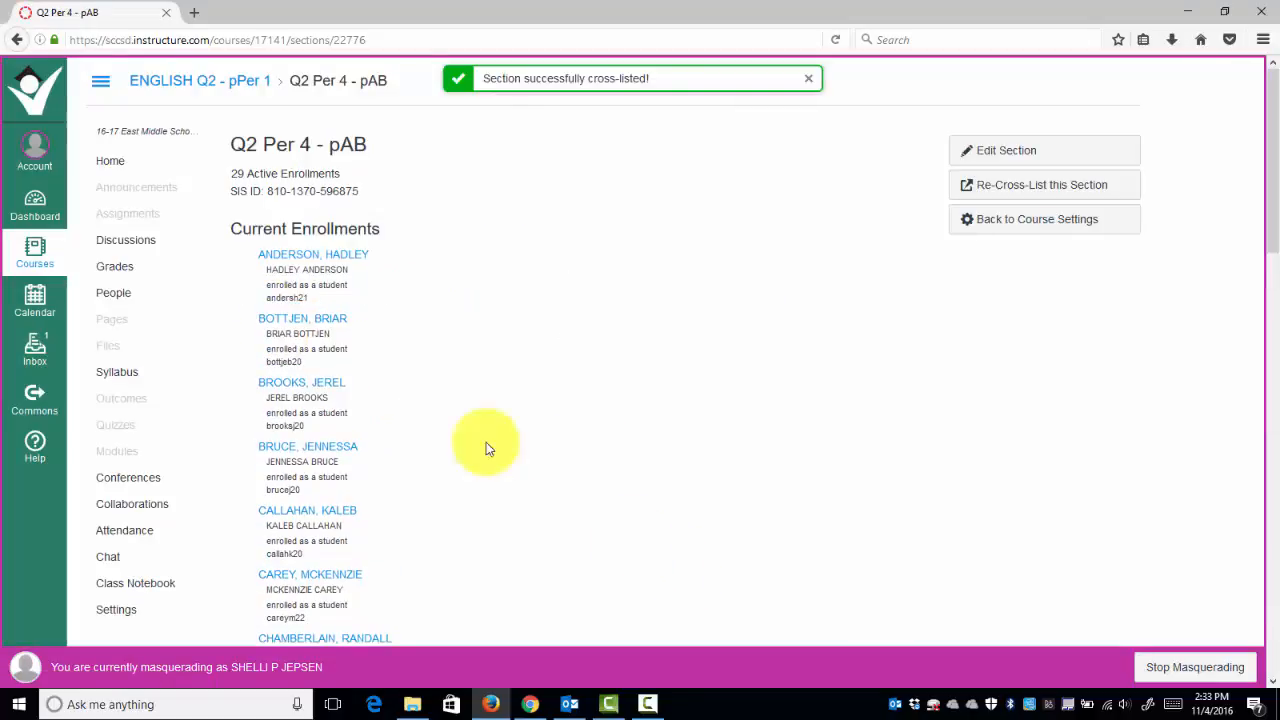
Return to the Dashboard, where the Period 4 English card is now merged into Period 1.
left_click(34, 204)
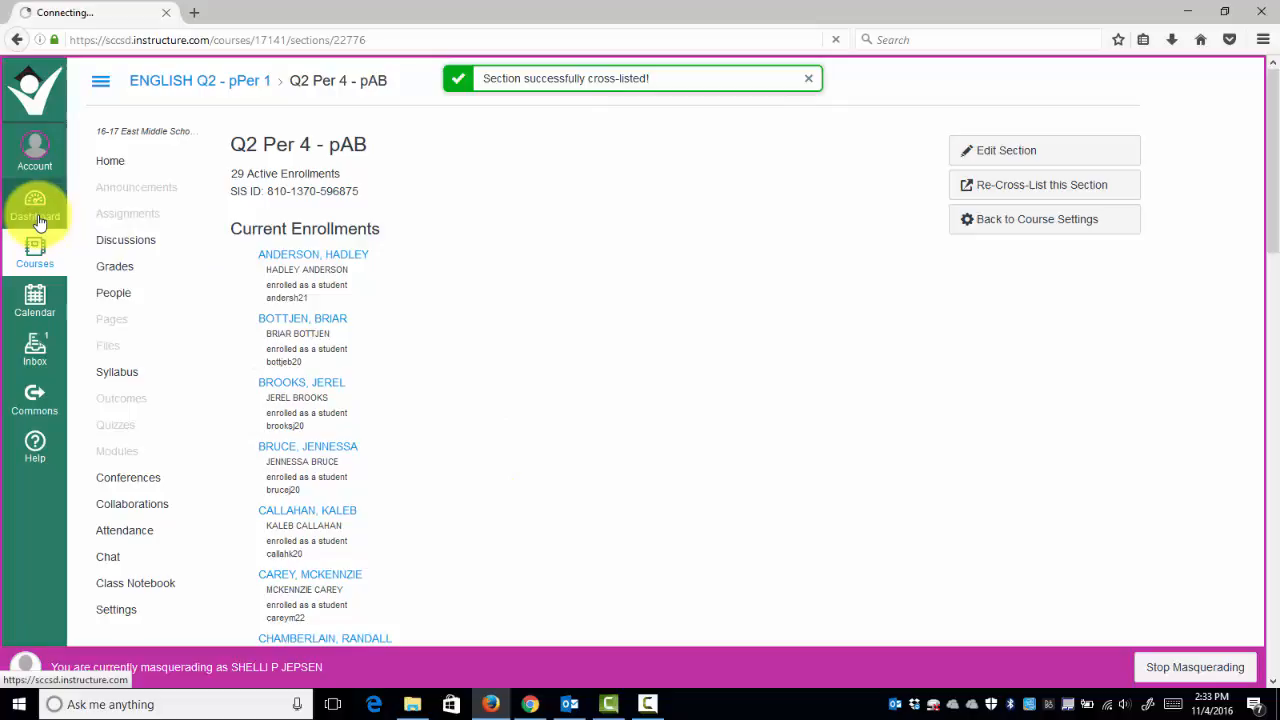
left_click(34, 204)
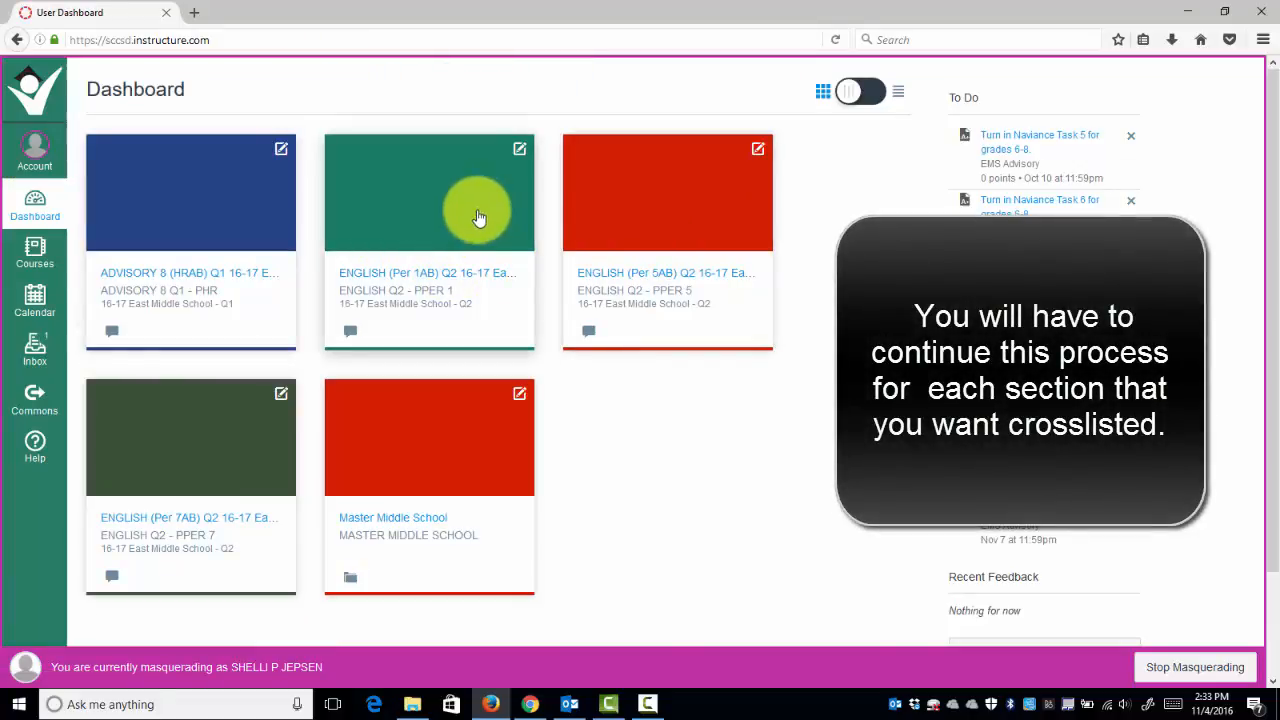
mouse_move(376, 206)
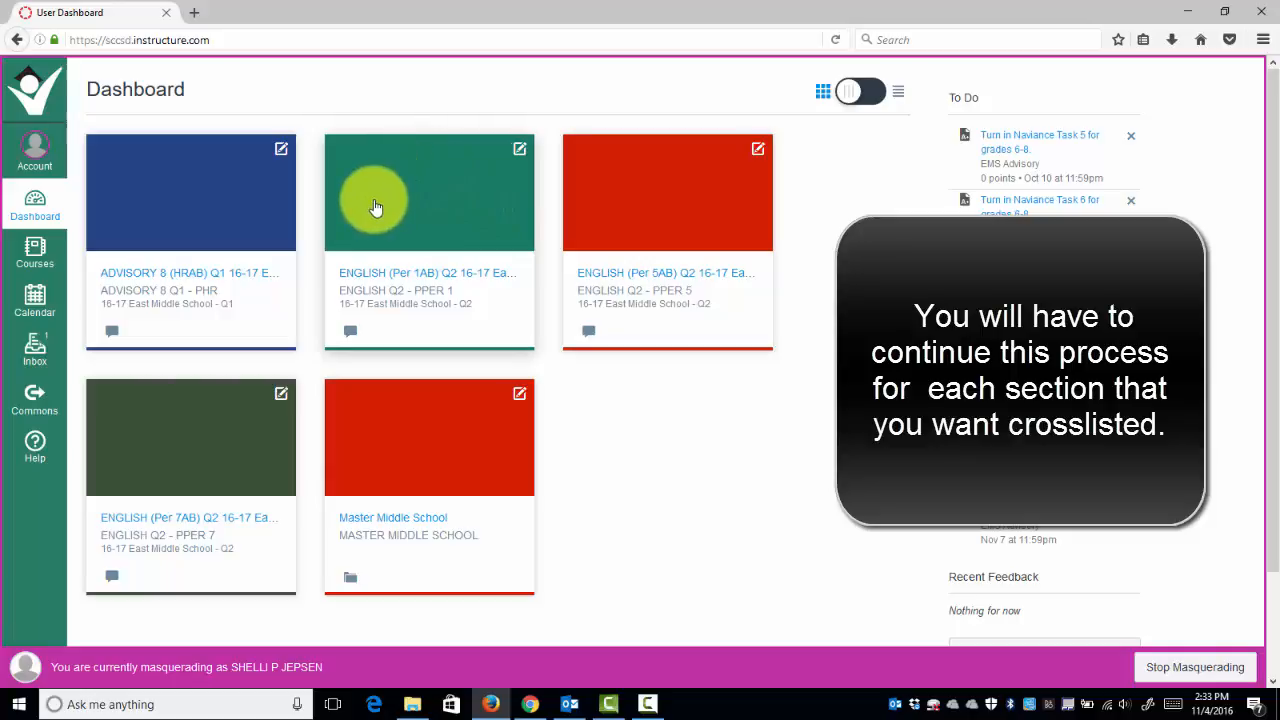